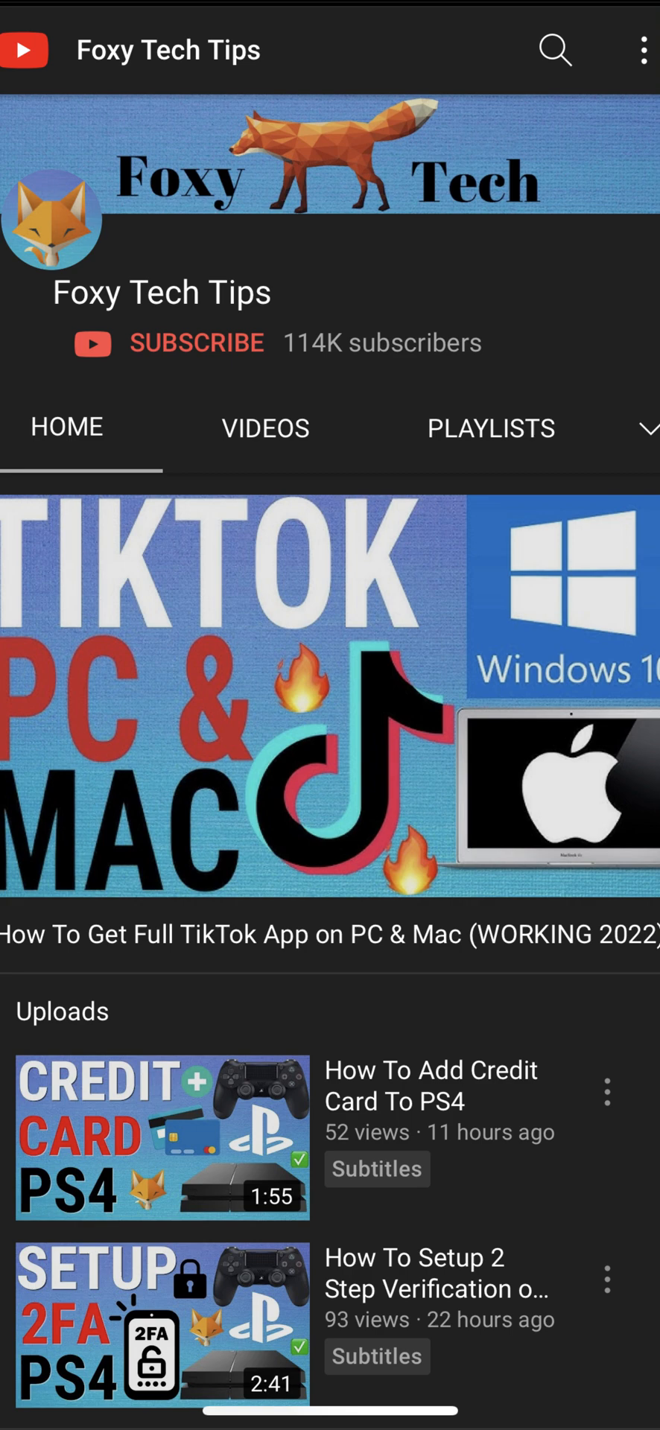
Return from YouTube to the Android home screen showing the Gallery app.
key("HOME")
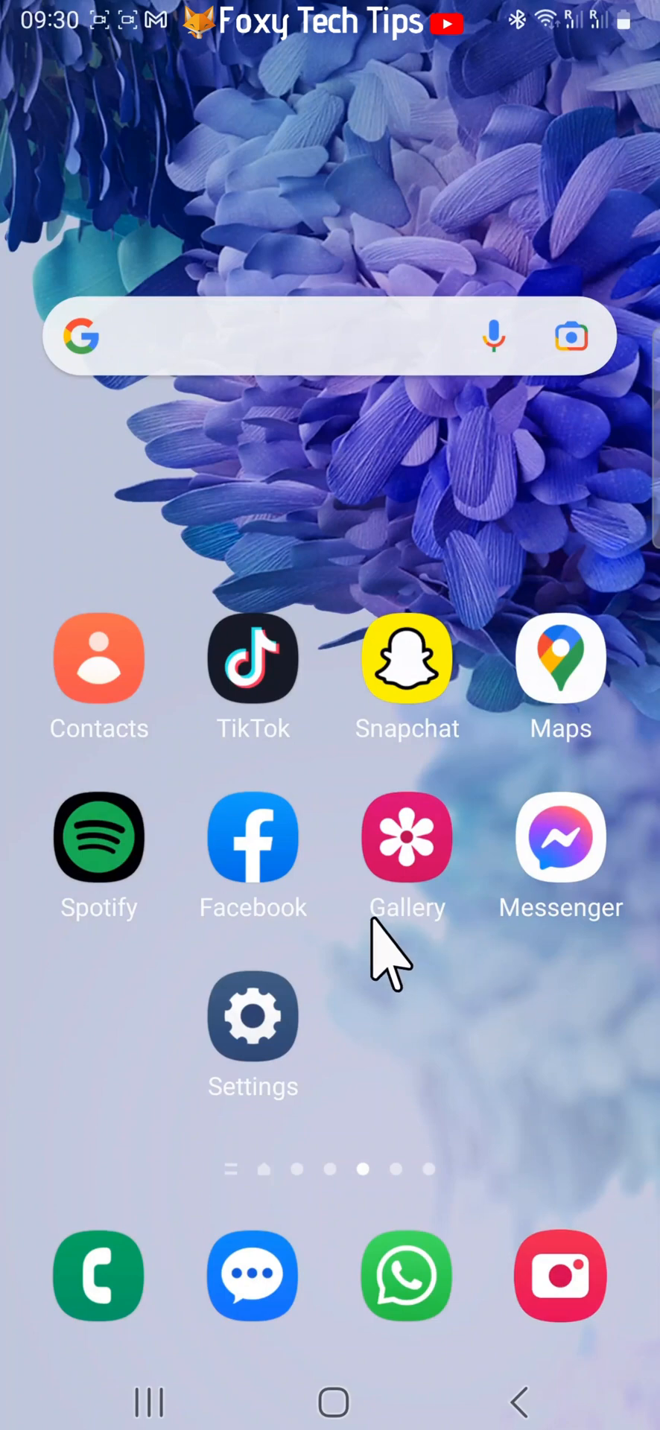
mouse_move(406, 846)
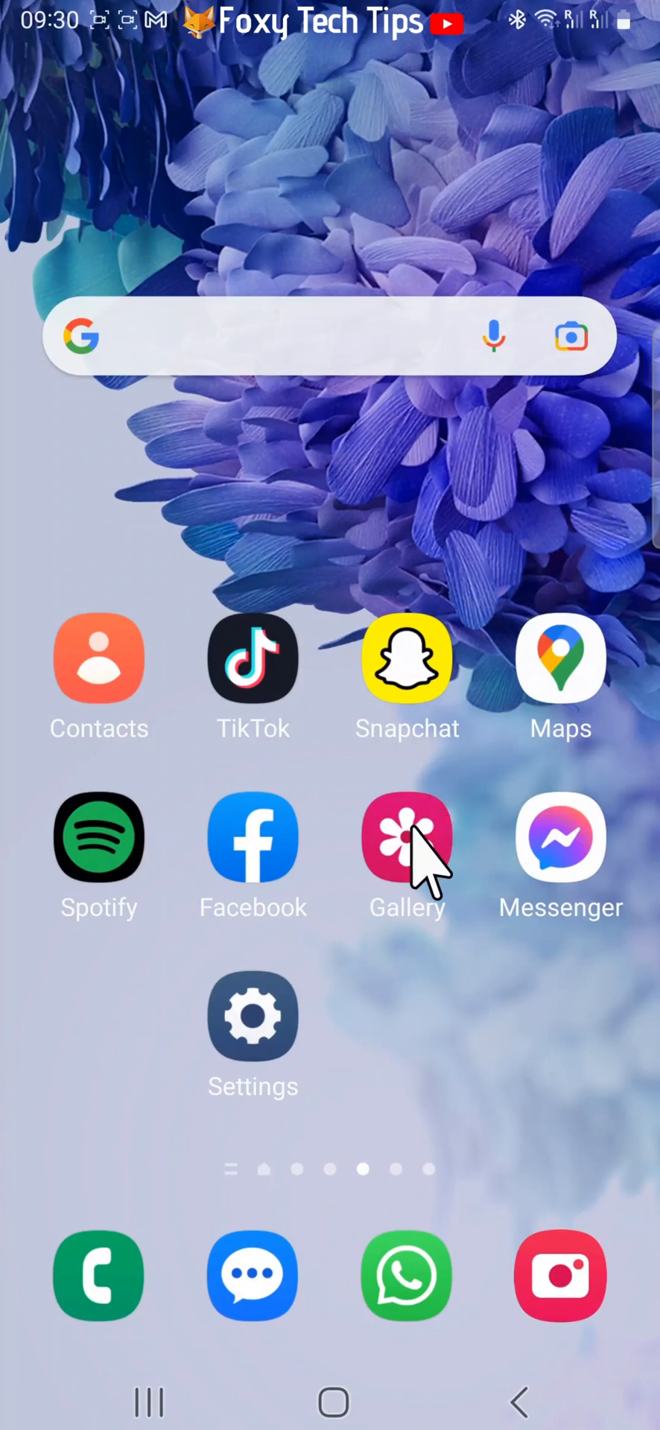
left_click(407, 840)
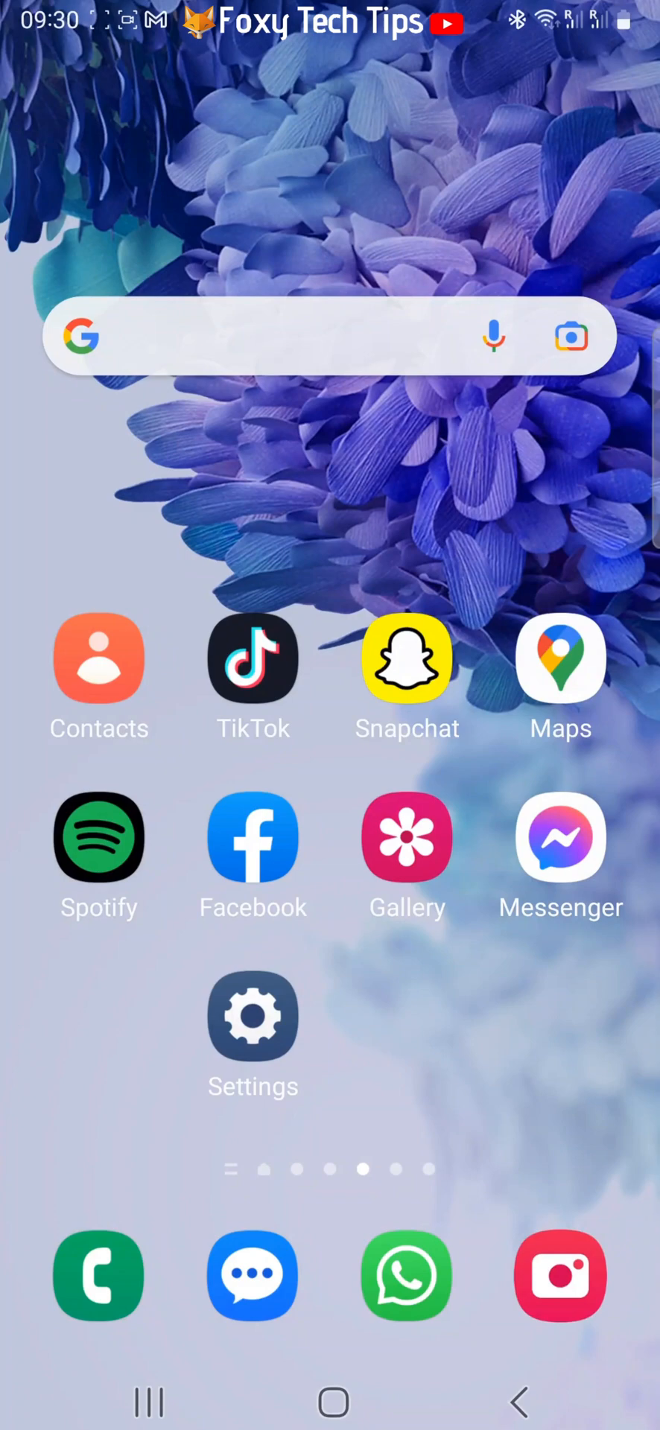
mouse_move(430, 959)
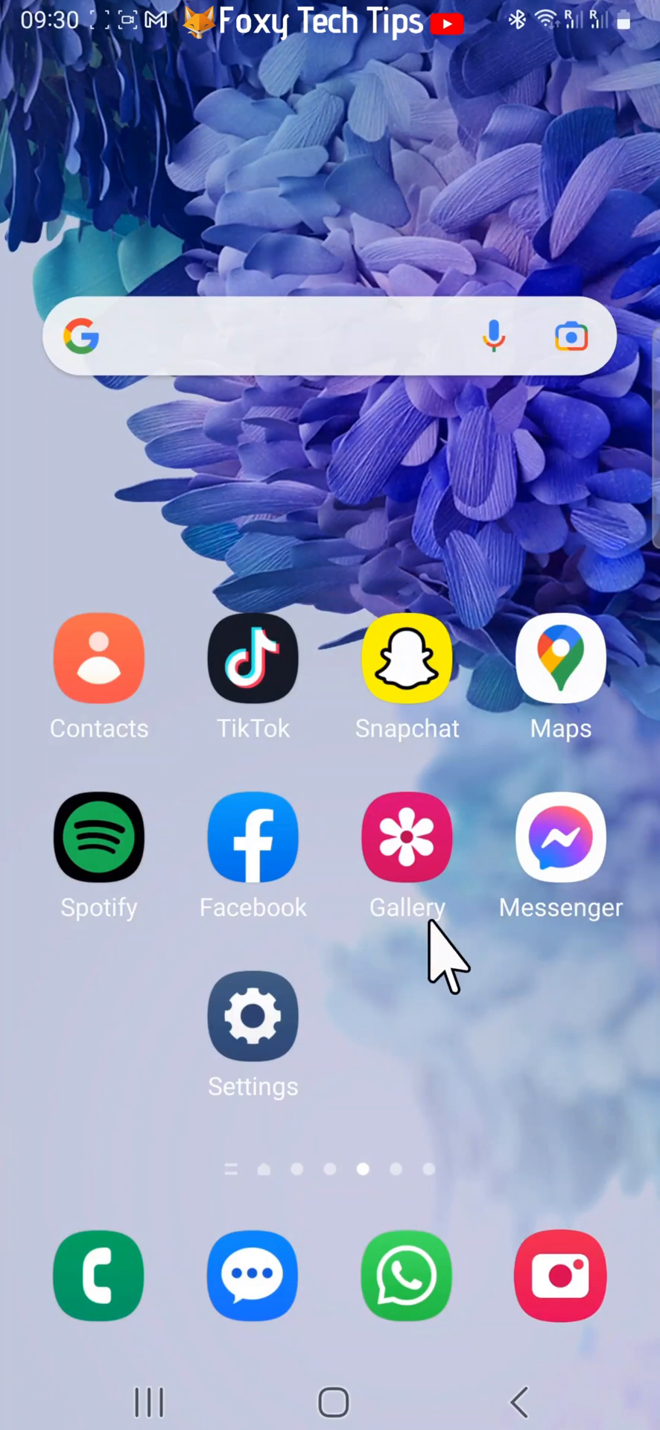
mouse_move(406, 857)
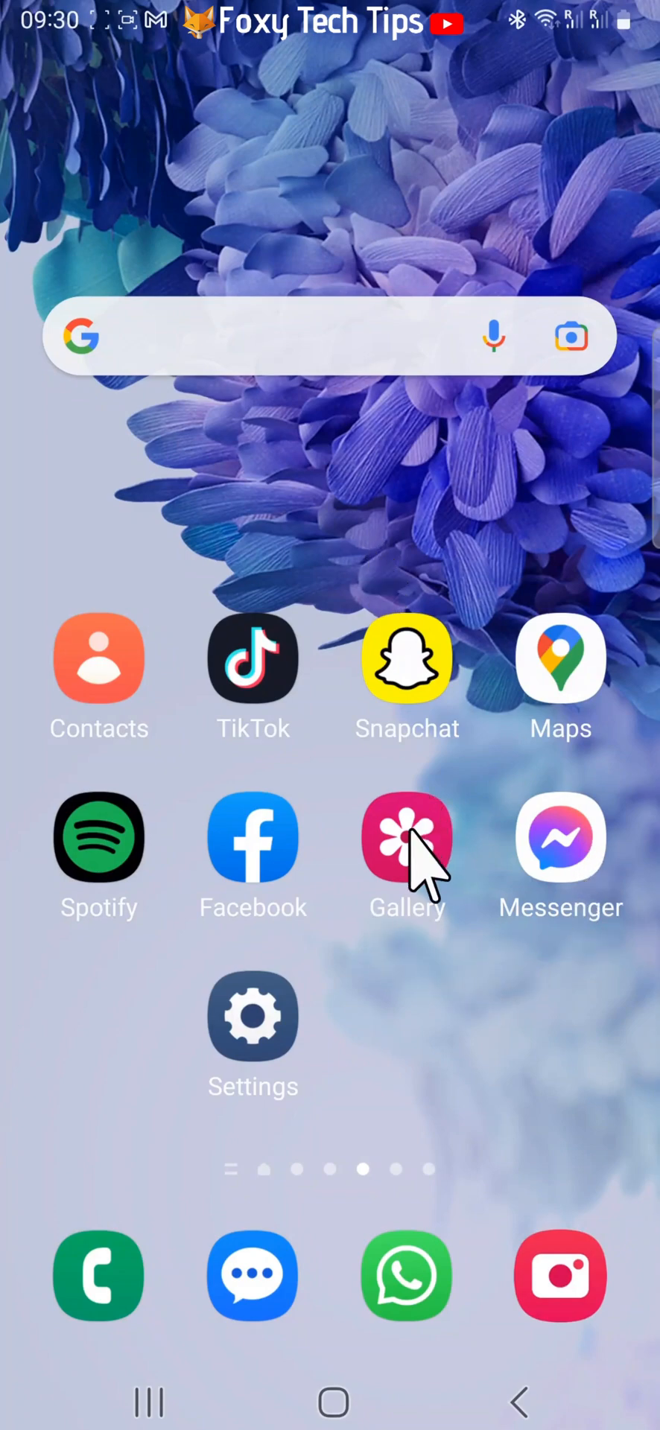
Launch Gallery and open its Recycle bin listing 12 images and 4 videos.
left_click(406, 844)
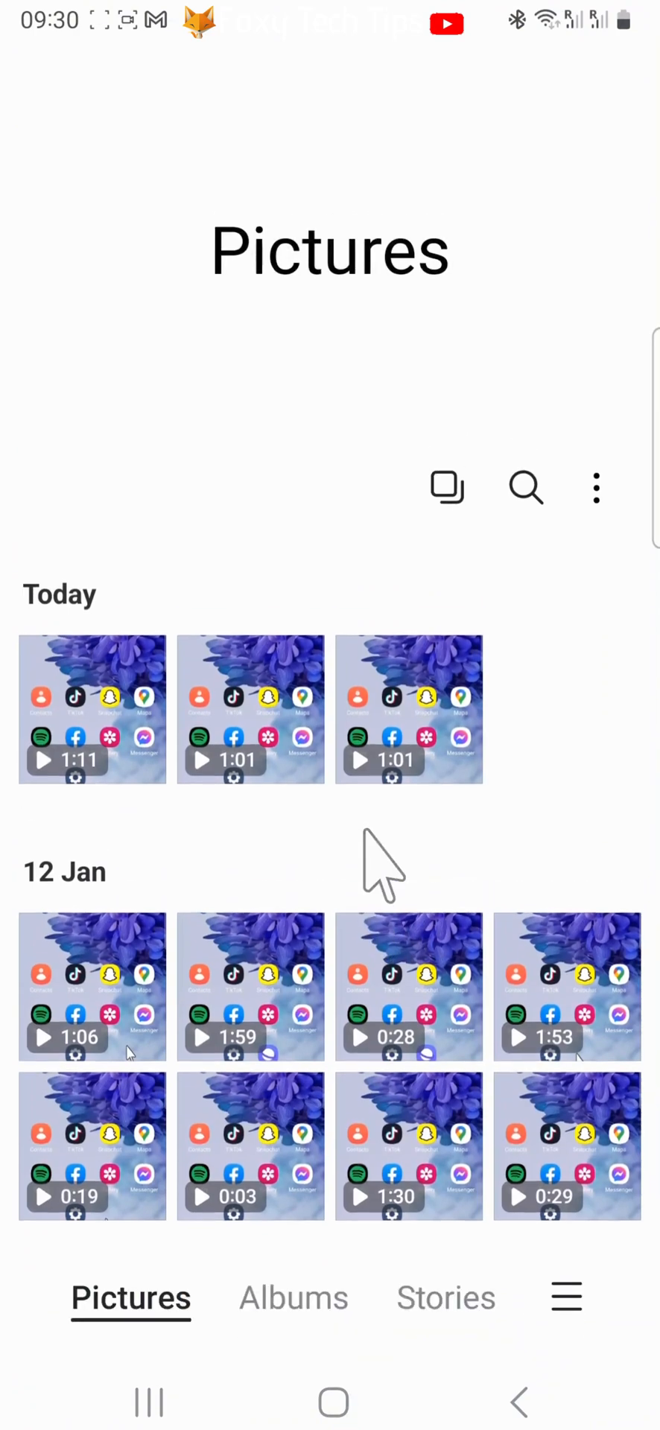
mouse_move(547, 1332)
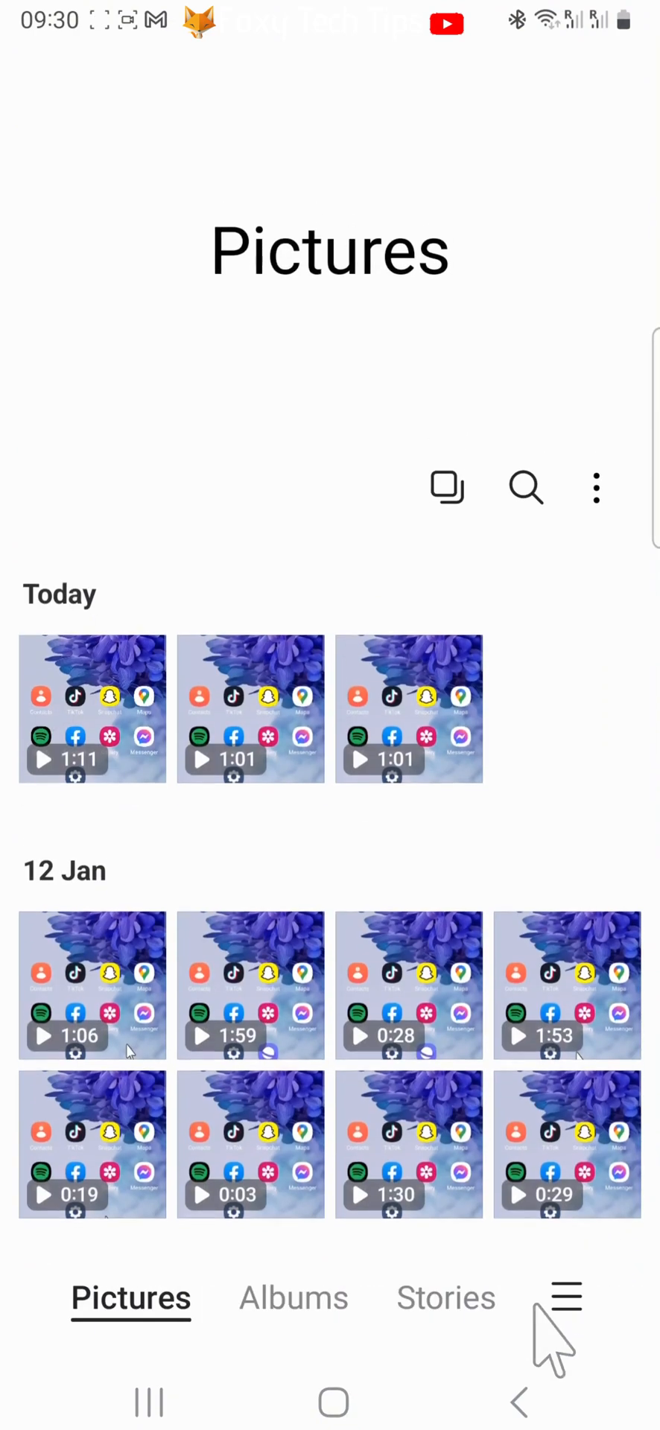
left_click(565, 1299)
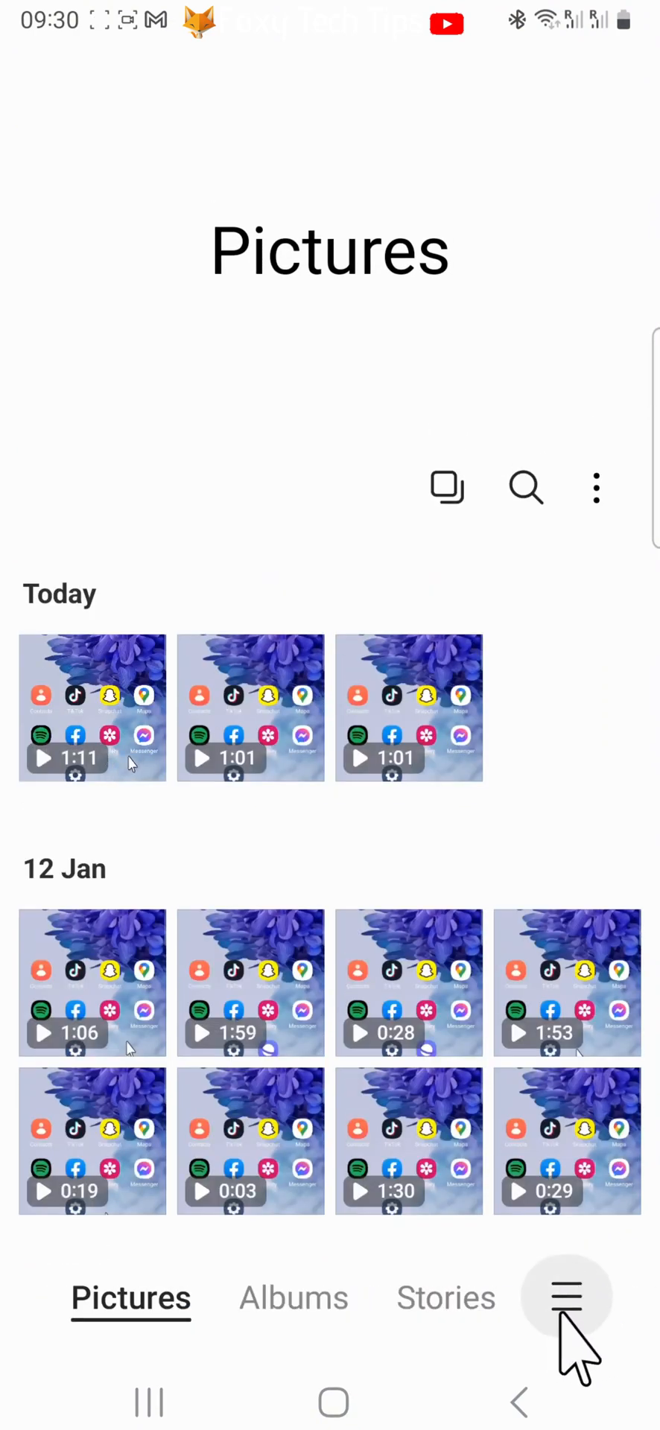
left_click(566, 1298)
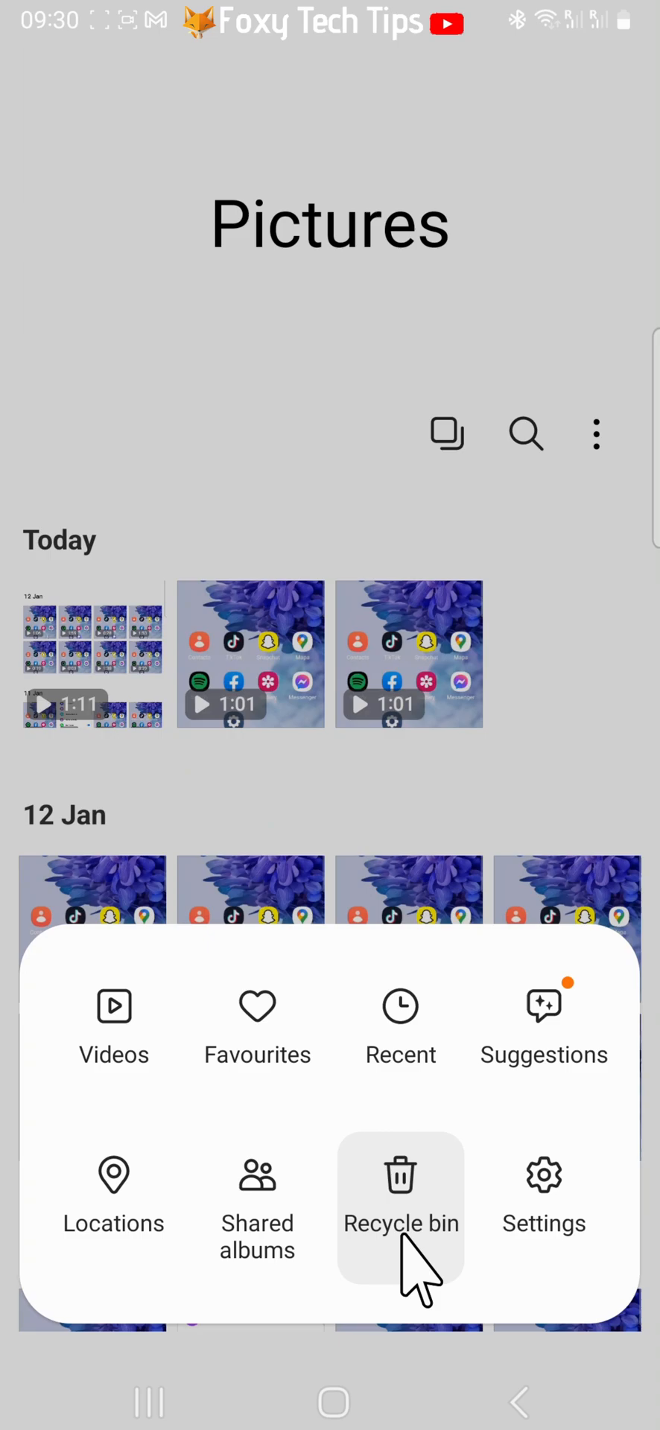
left_click(401, 1224)
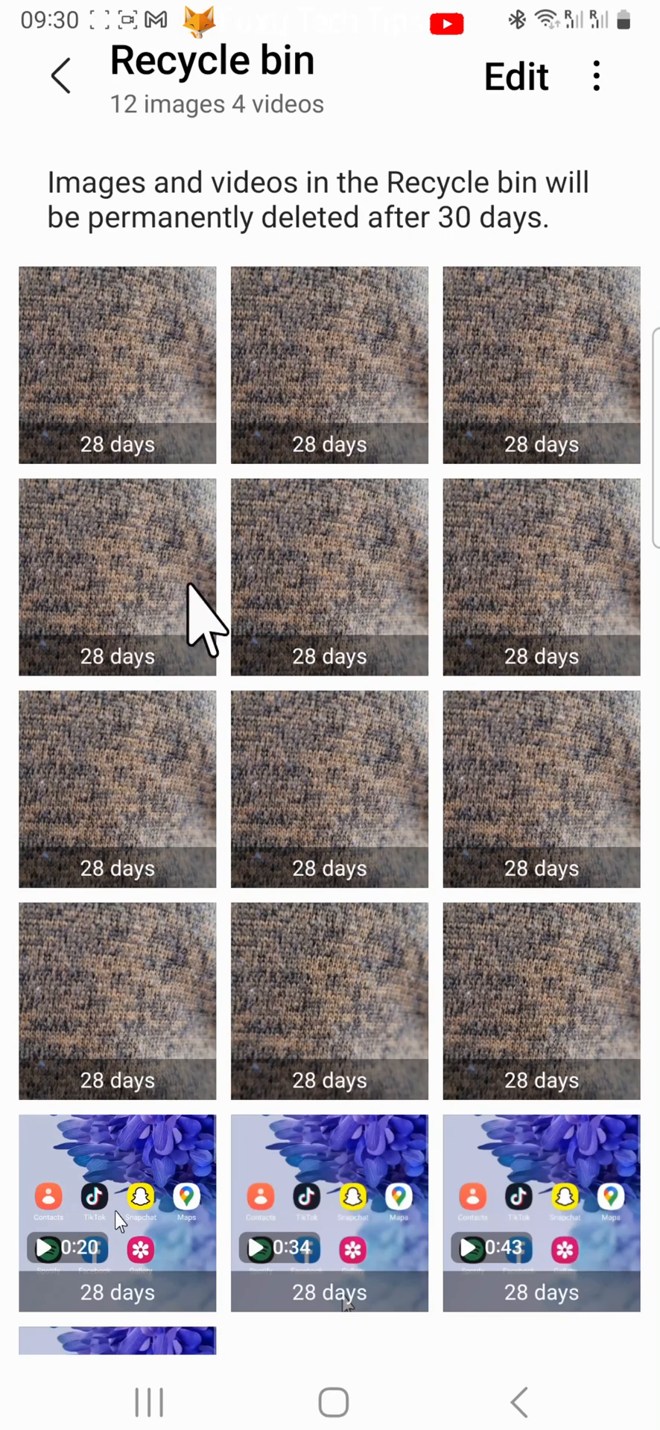
mouse_move(119, 470)
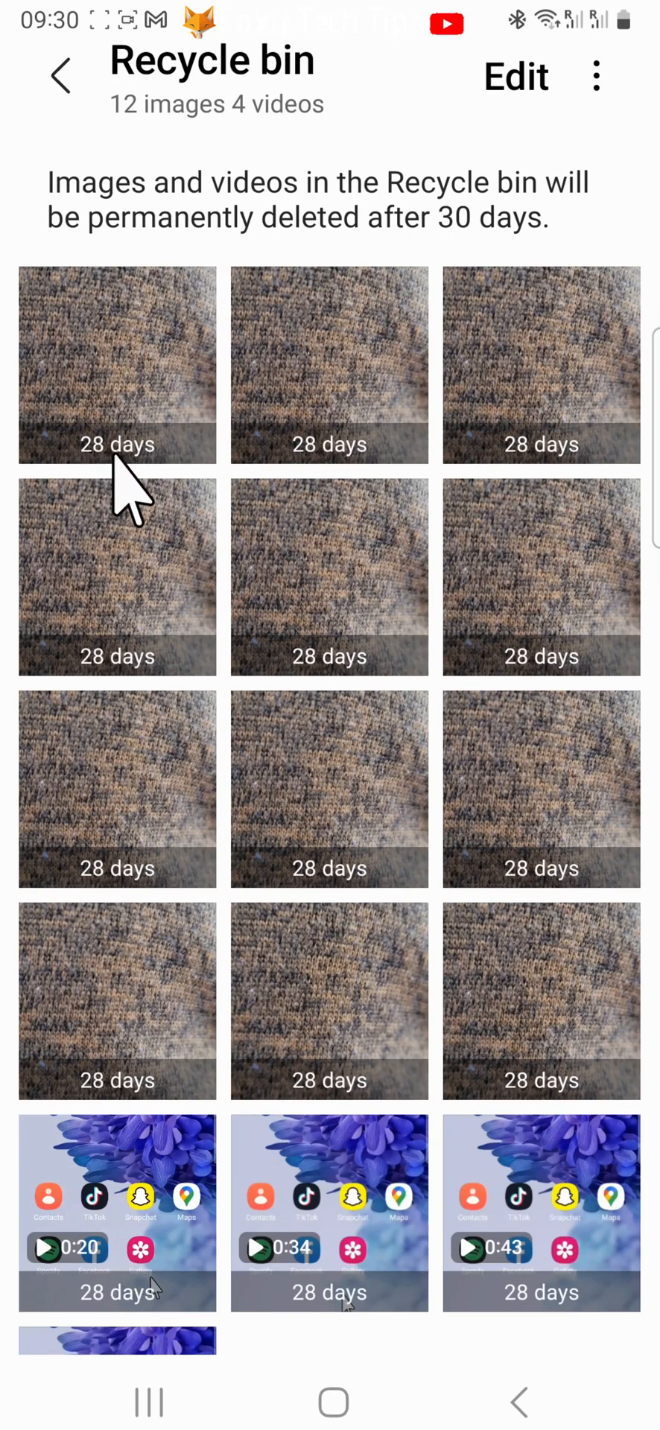
Permanently delete the first knit-fabric image, leaving 11 images and 4 videos in the bin.
left_click(119, 365)
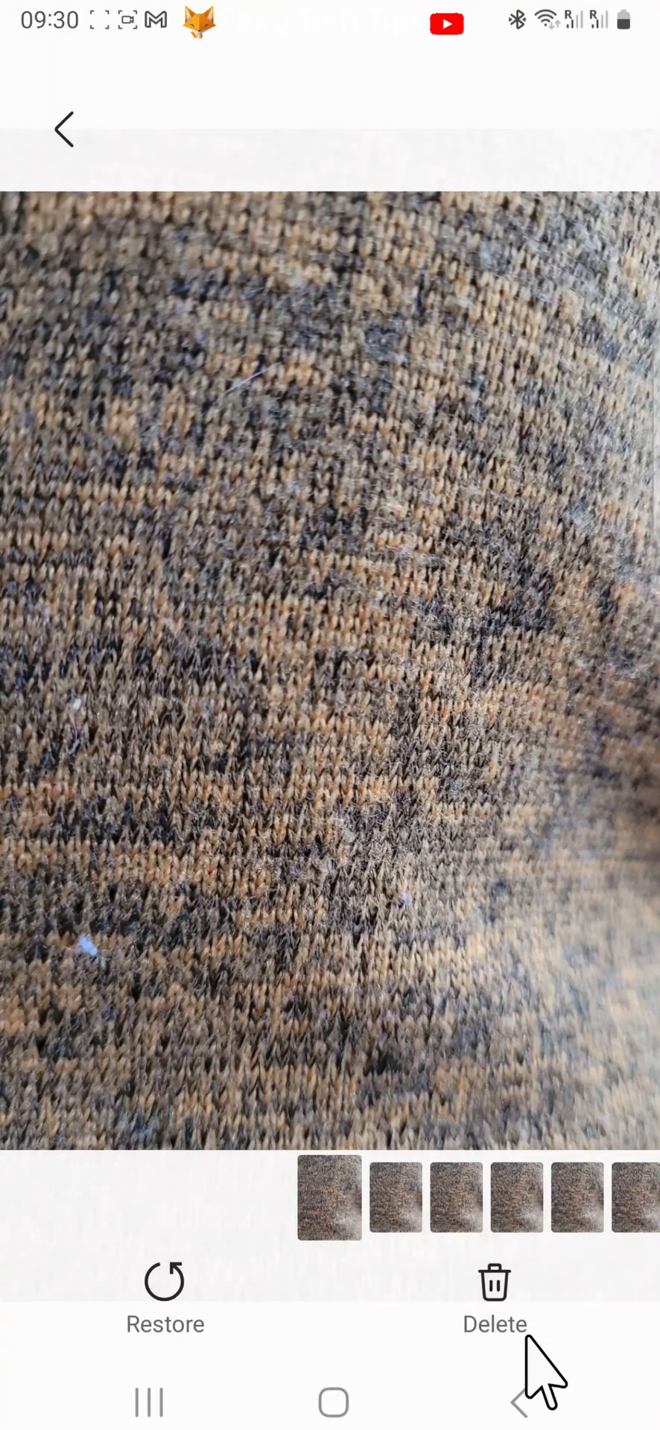
left_click(493, 1285)
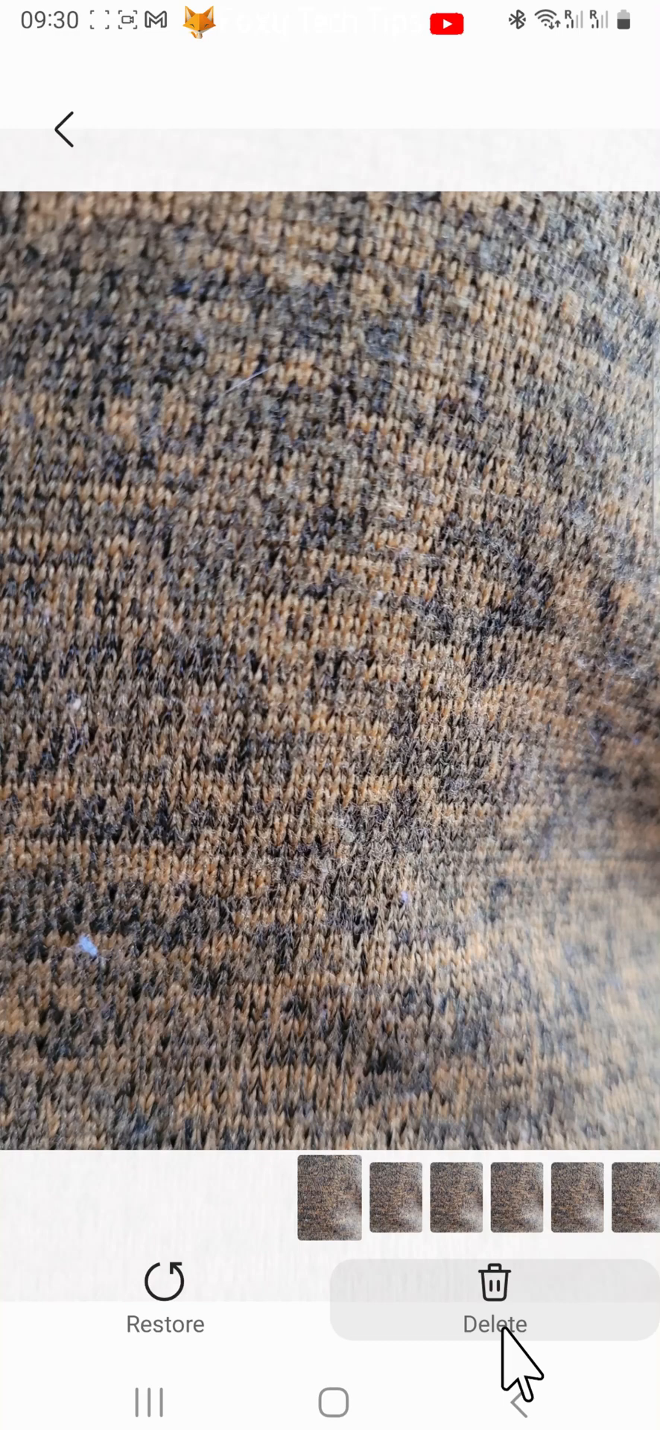
left_click(494, 1300)
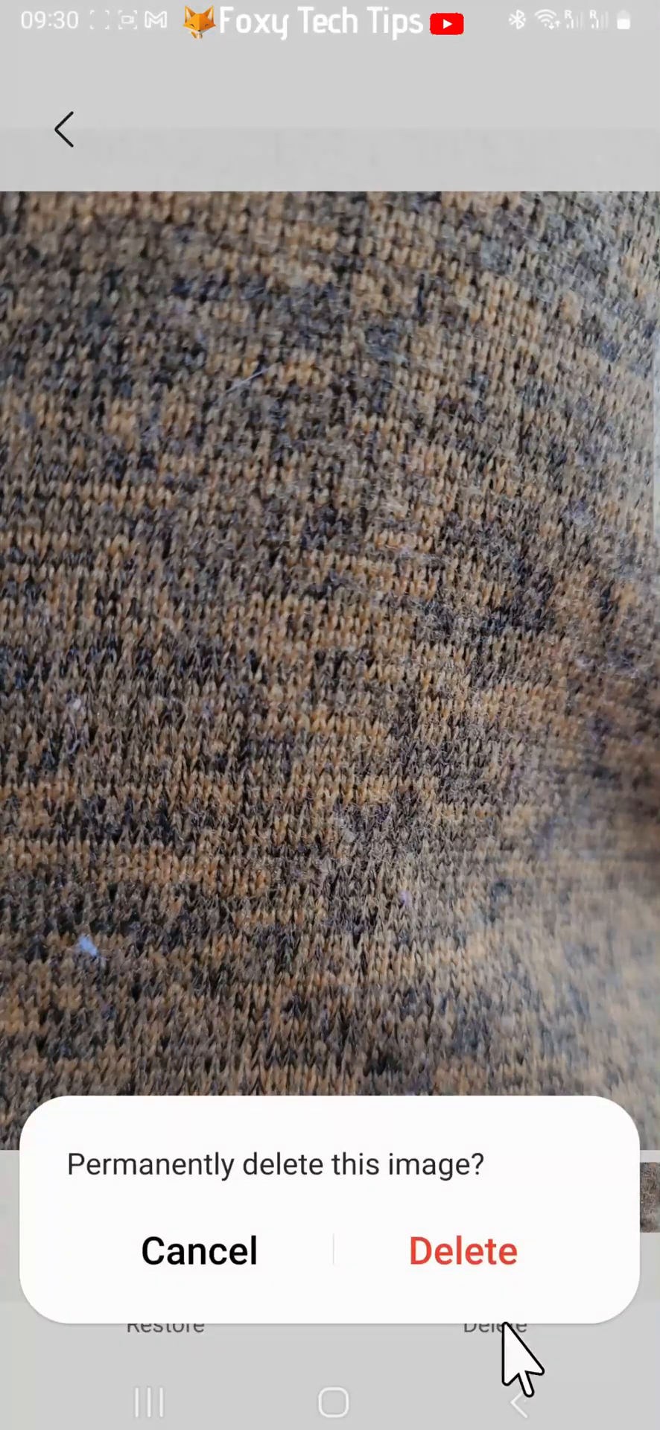
left_click(462, 1253)
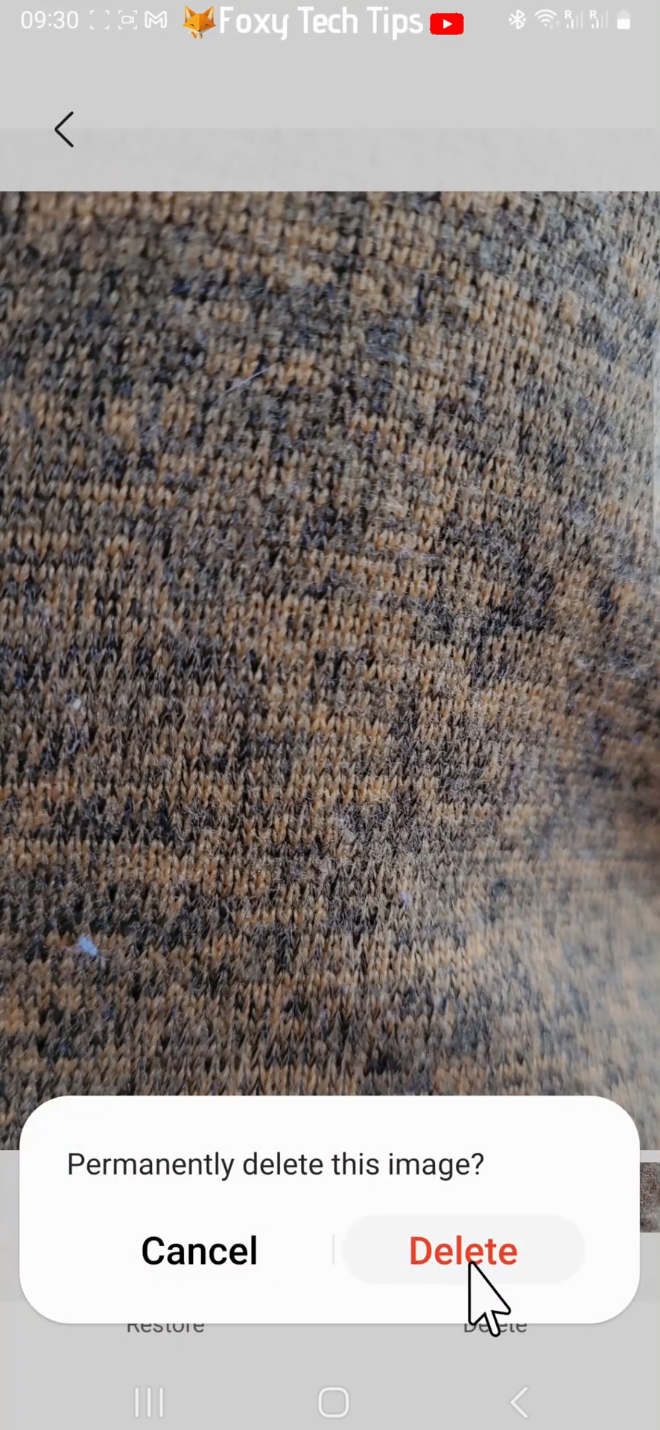
left_click(463, 1252)
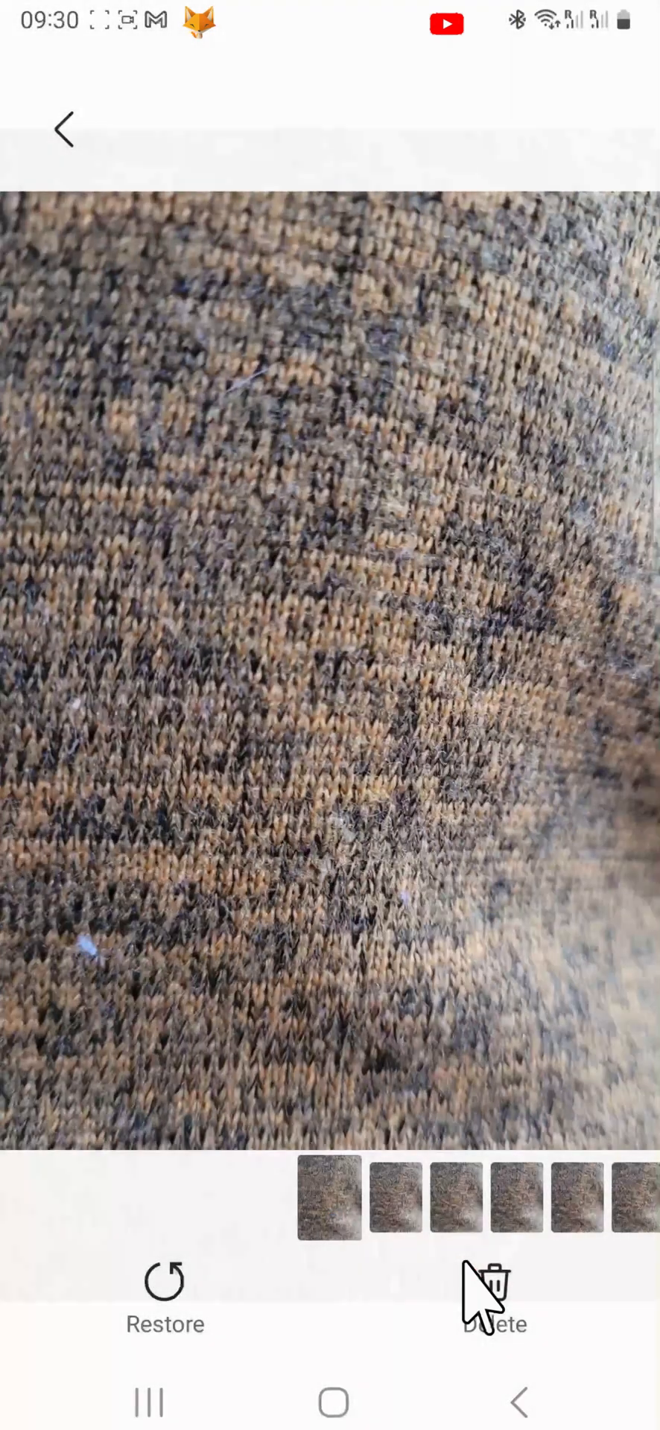
mouse_move(63, 128)
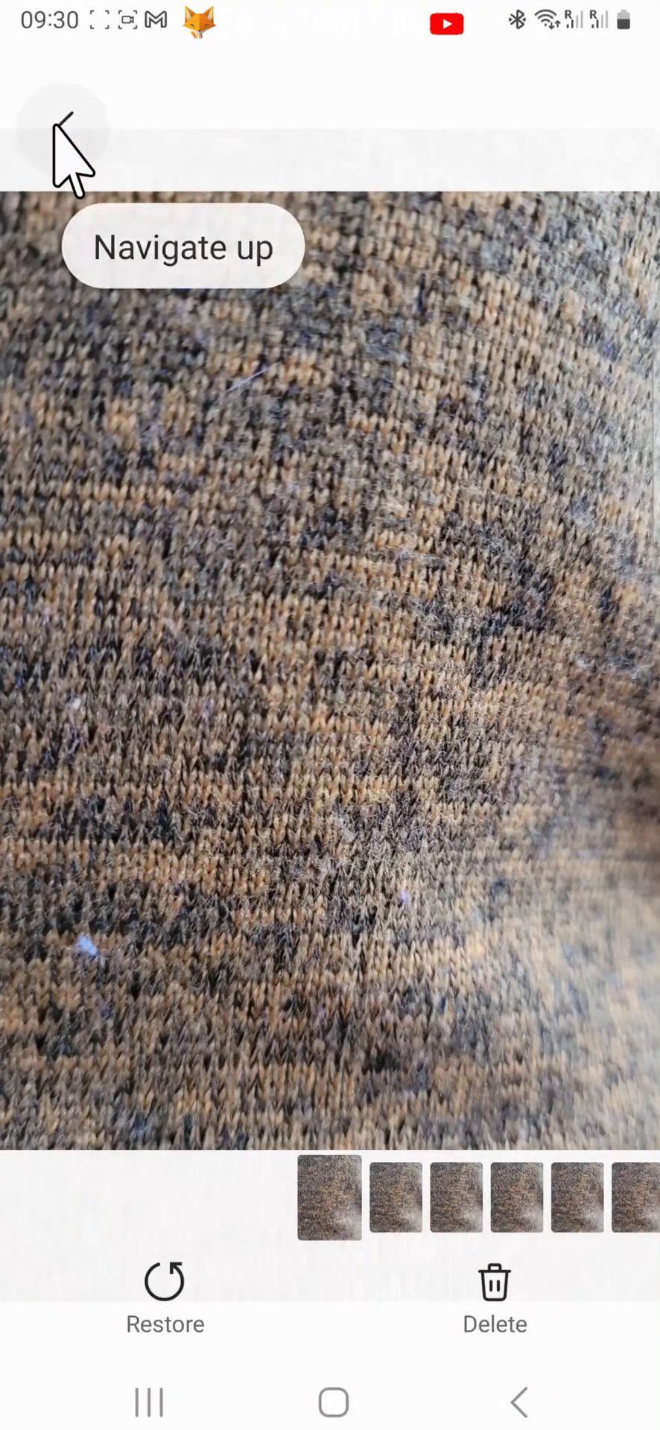
left_click(60, 120)
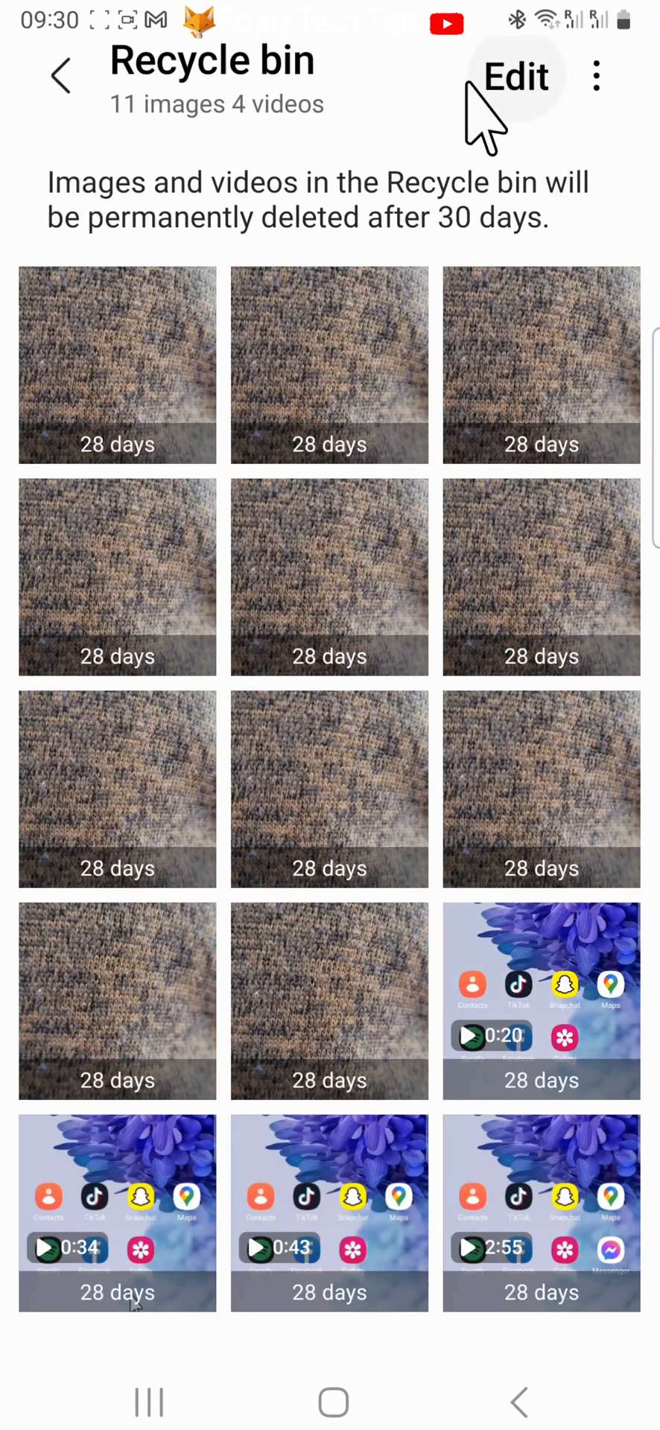
mouse_move(545, 1015)
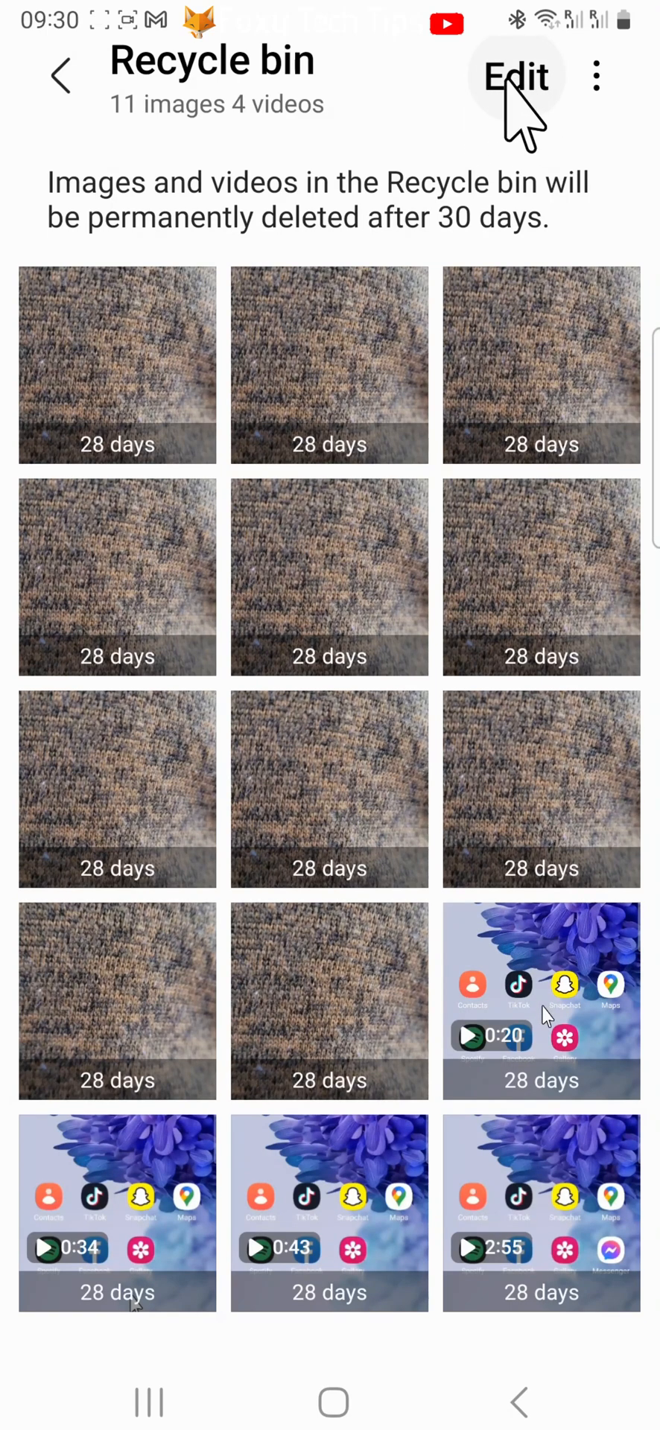
Select four images in Edit mode and permanently delete them, leaving 7 images and 4 videos.
left_click(515, 74)
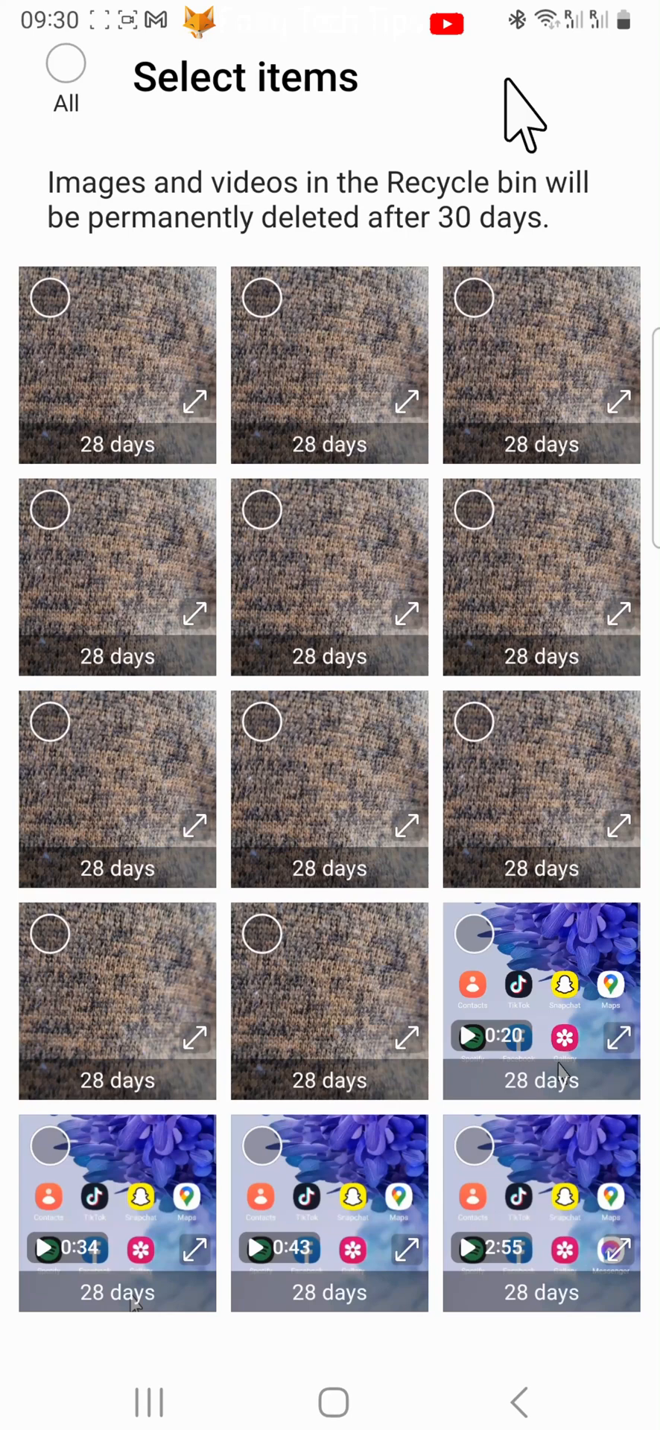
left_click(51, 298)
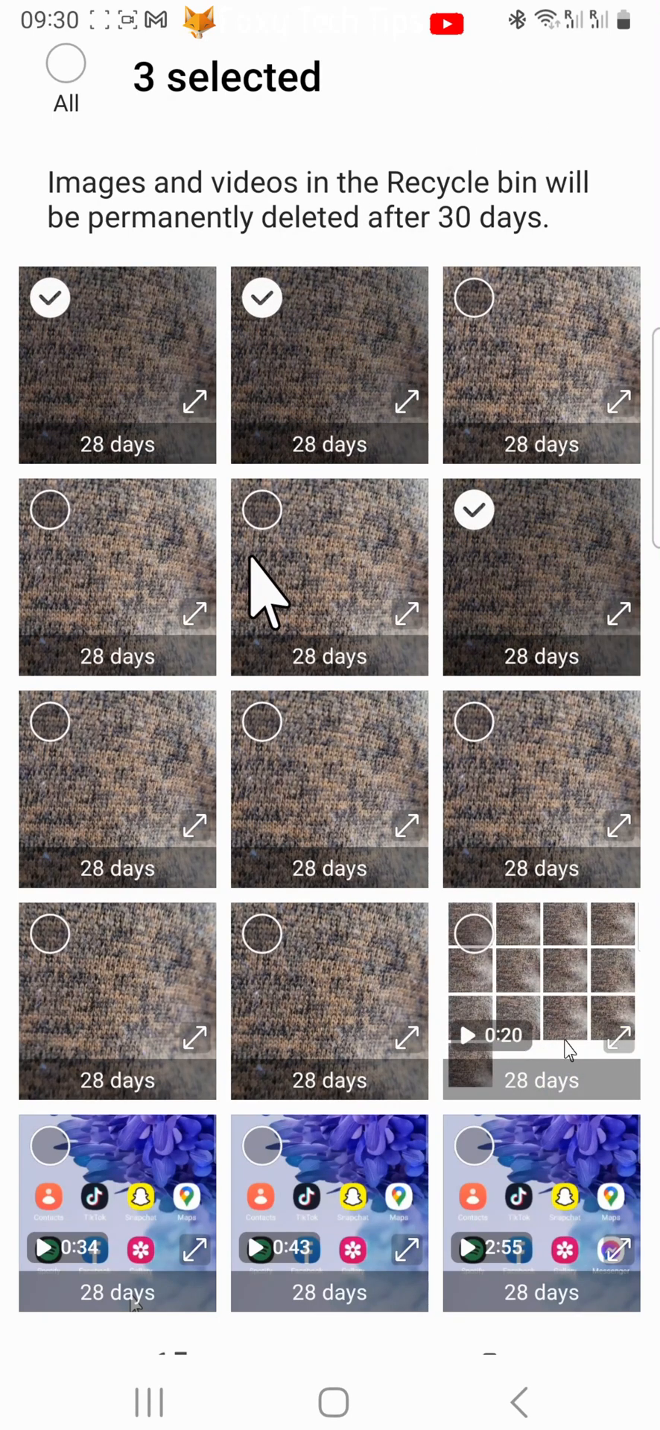
left_click(262, 510)
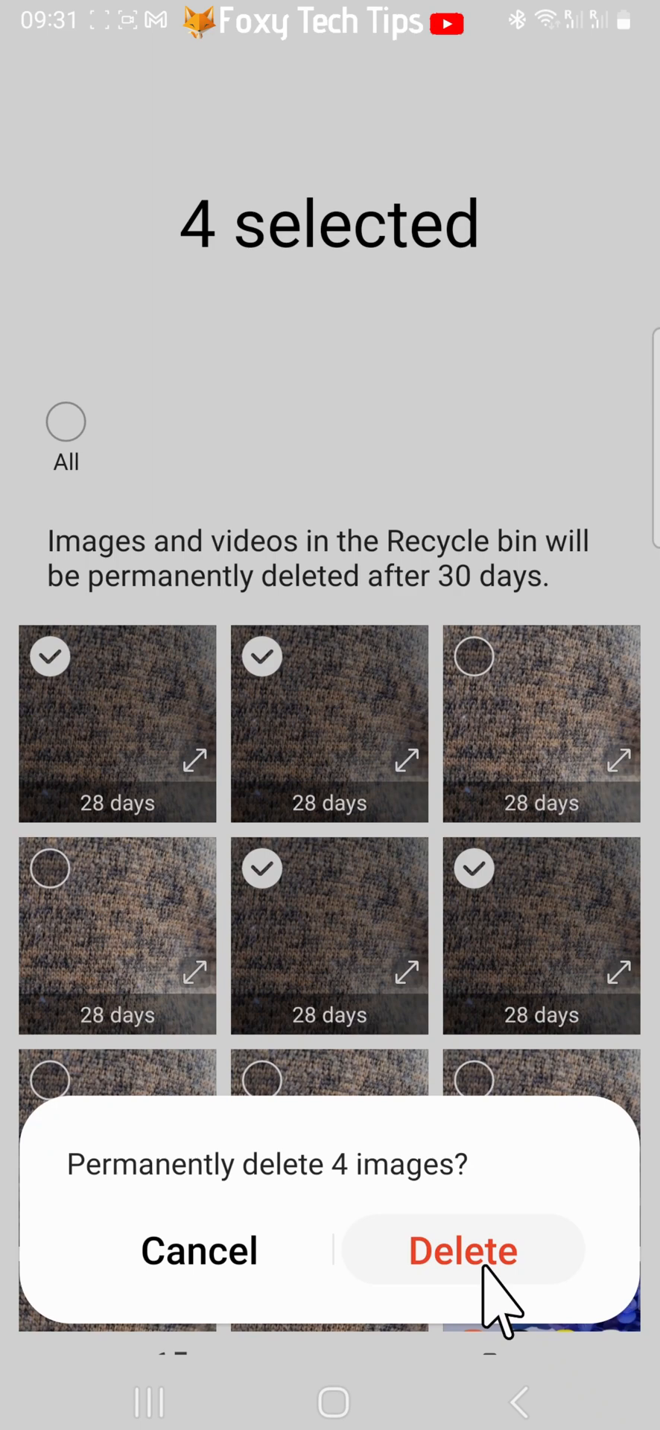
mouse_move(510, 1300)
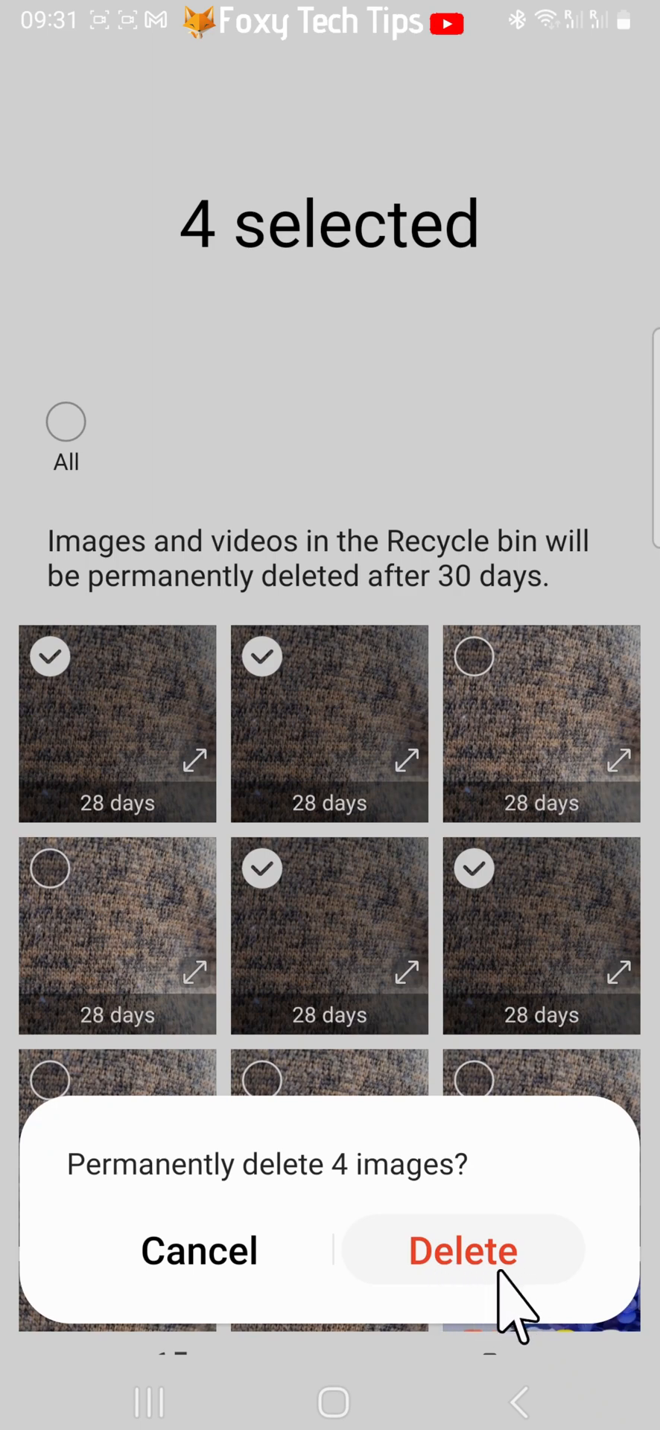
left_click(463, 1252)
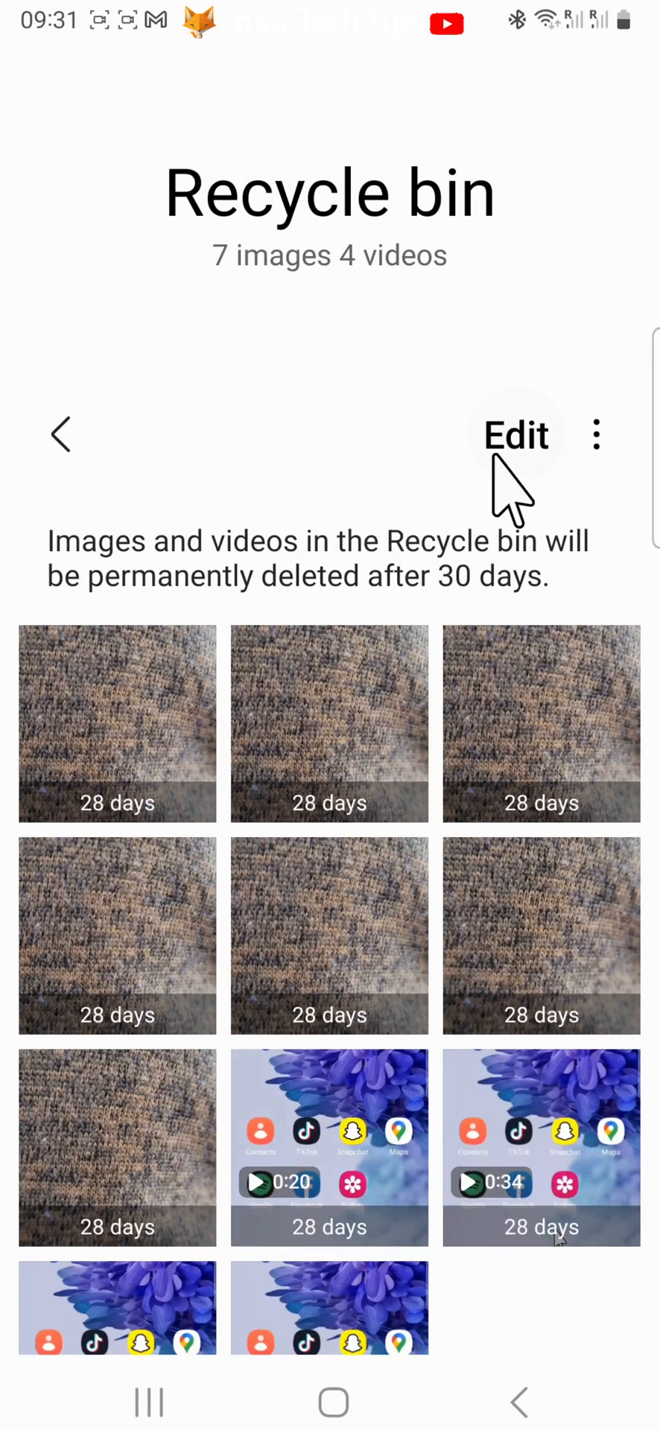
mouse_move(595, 435)
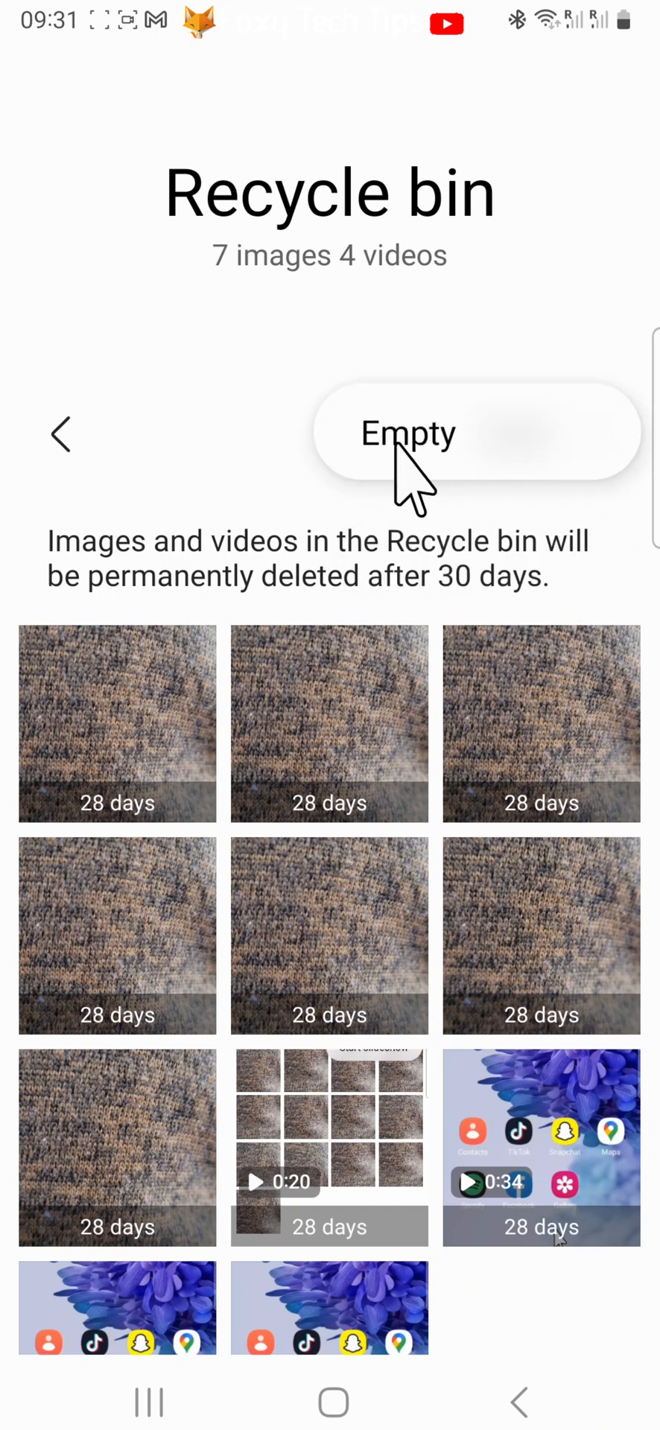
Empty the Recycle bin, permanently deleting all 11 remaining items.
left_click(407, 433)
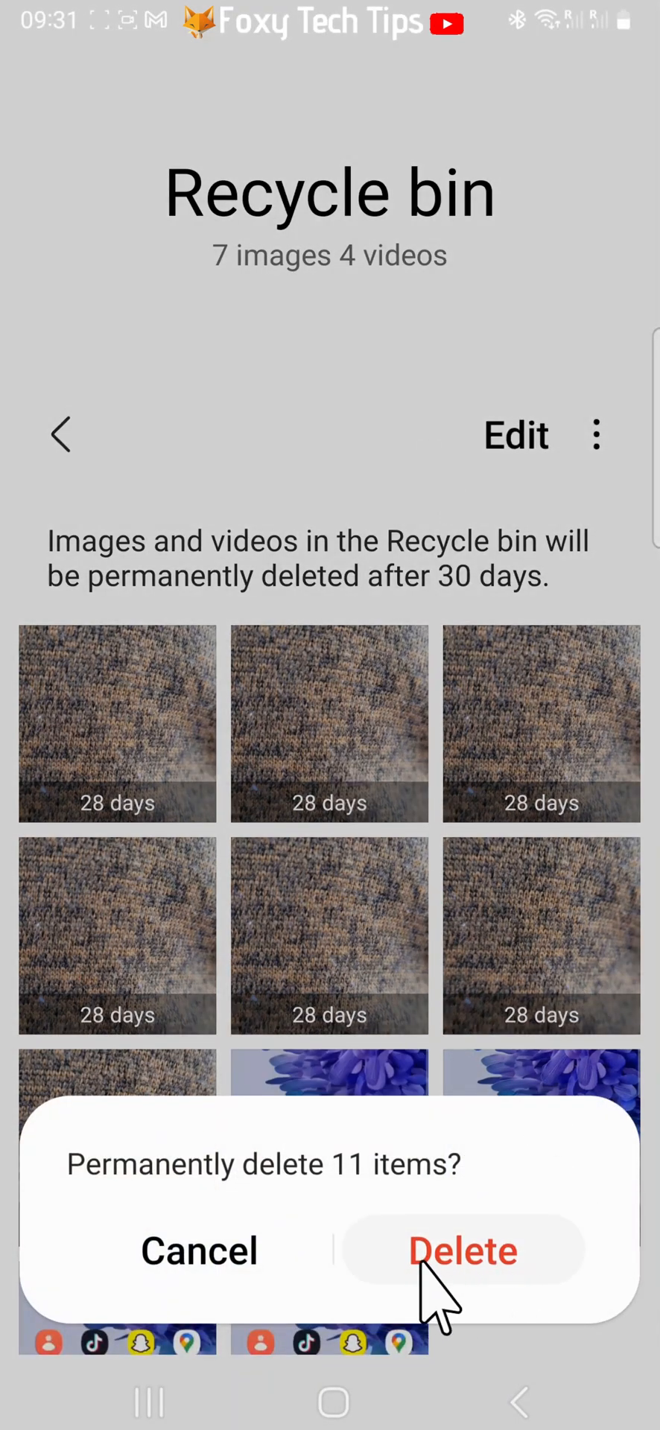
left_click(461, 1251)
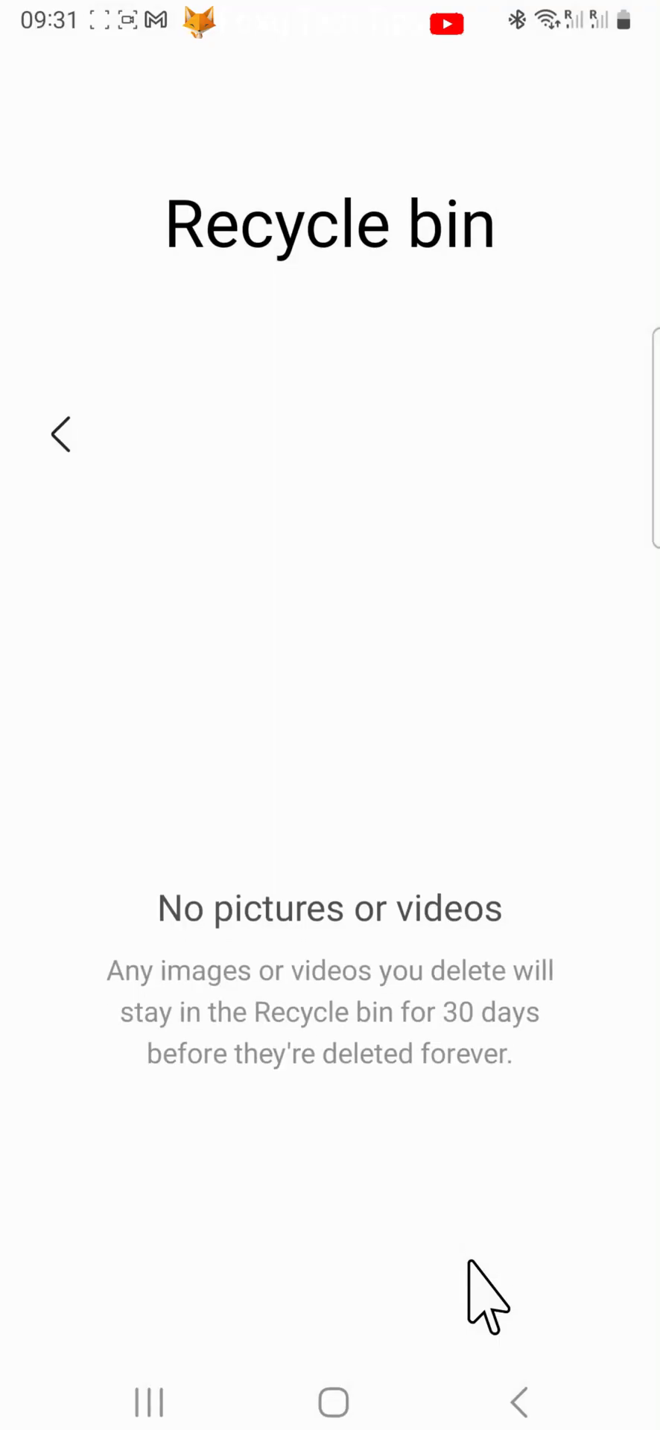
mouse_move(439, 1191)
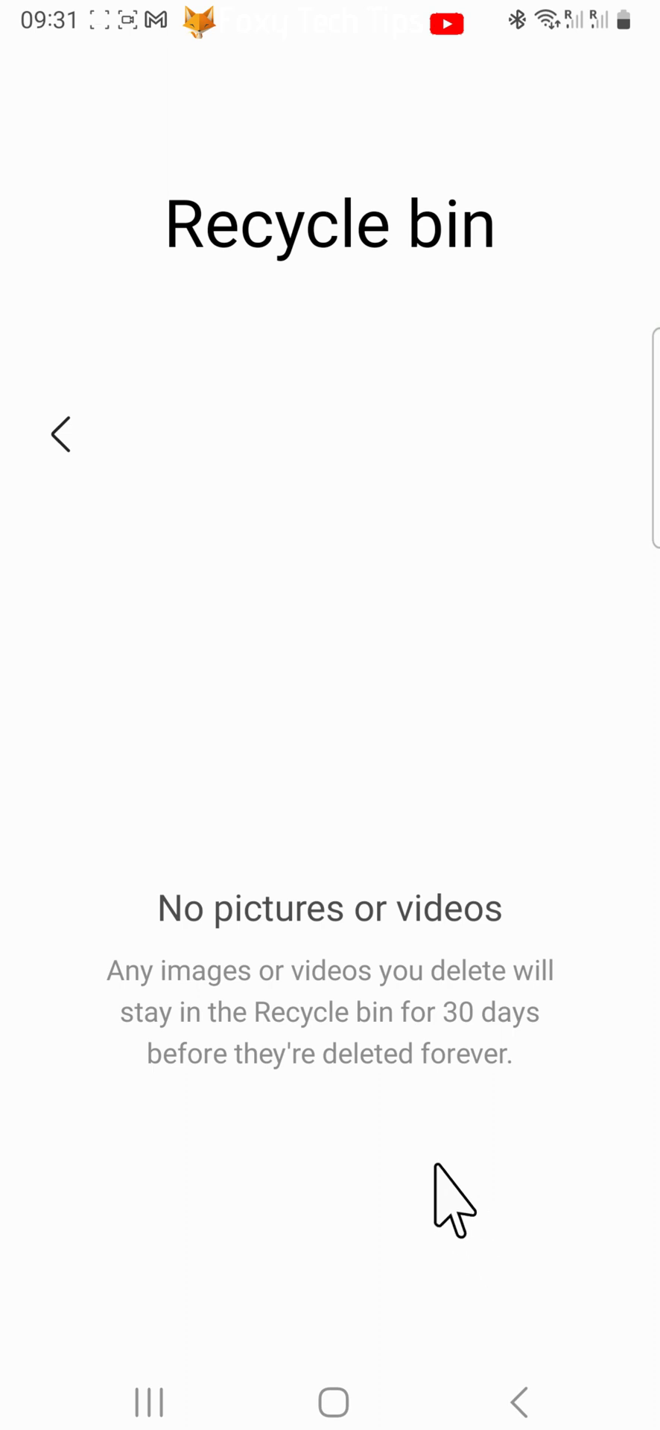
mouse_move(245, 467)
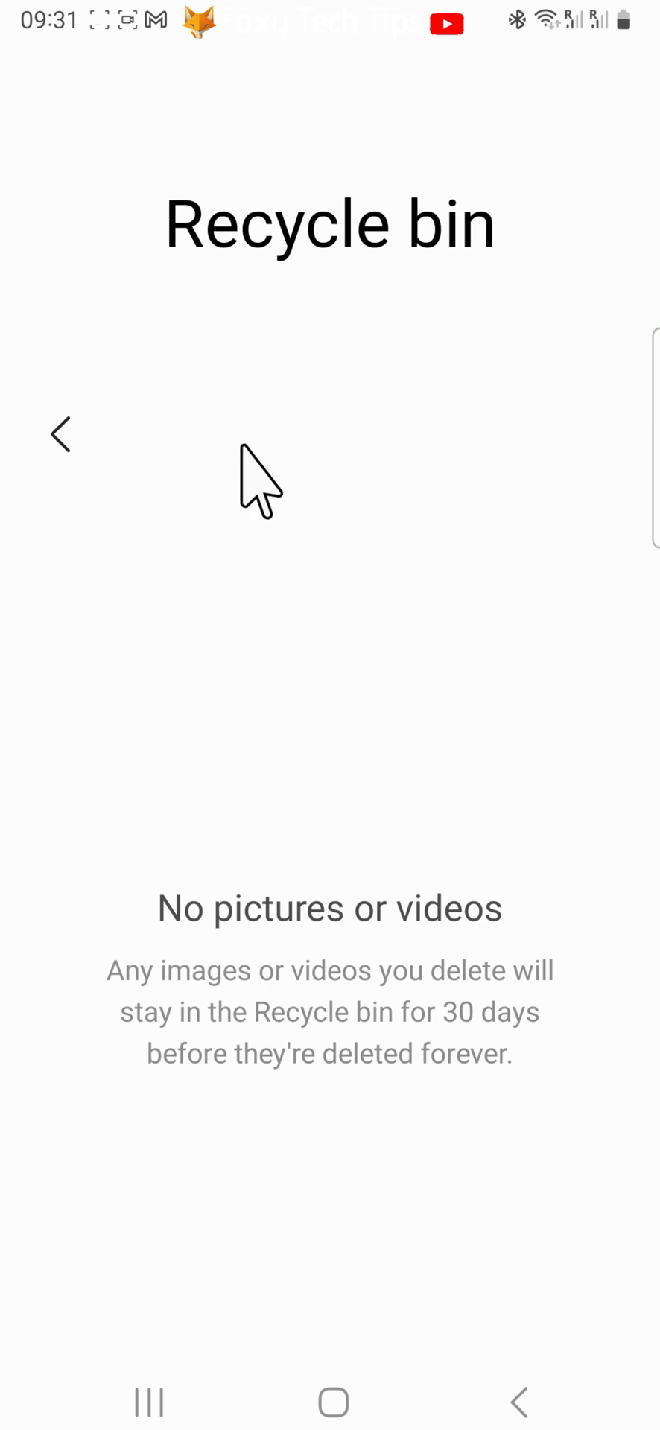
mouse_move(337, 314)
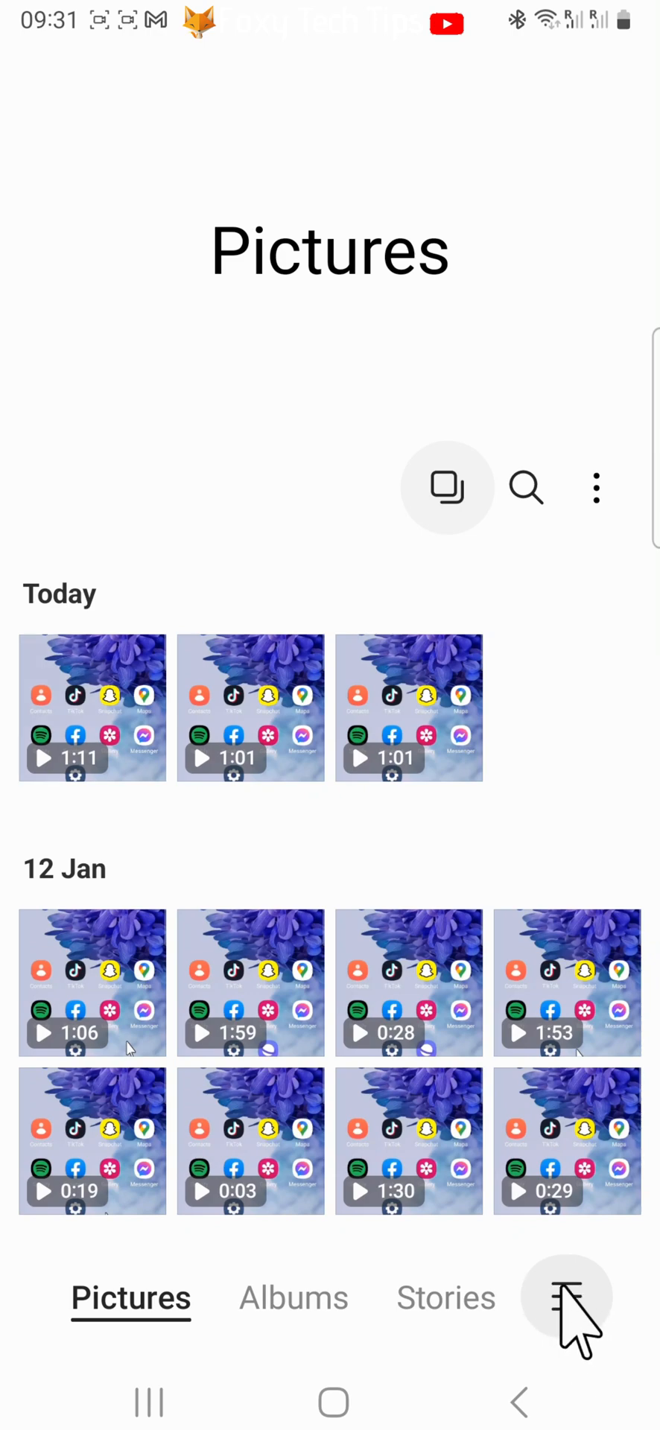
Turn off the Recycle bin setting in Gallery settings and return to Pictures.
left_click(572, 1297)
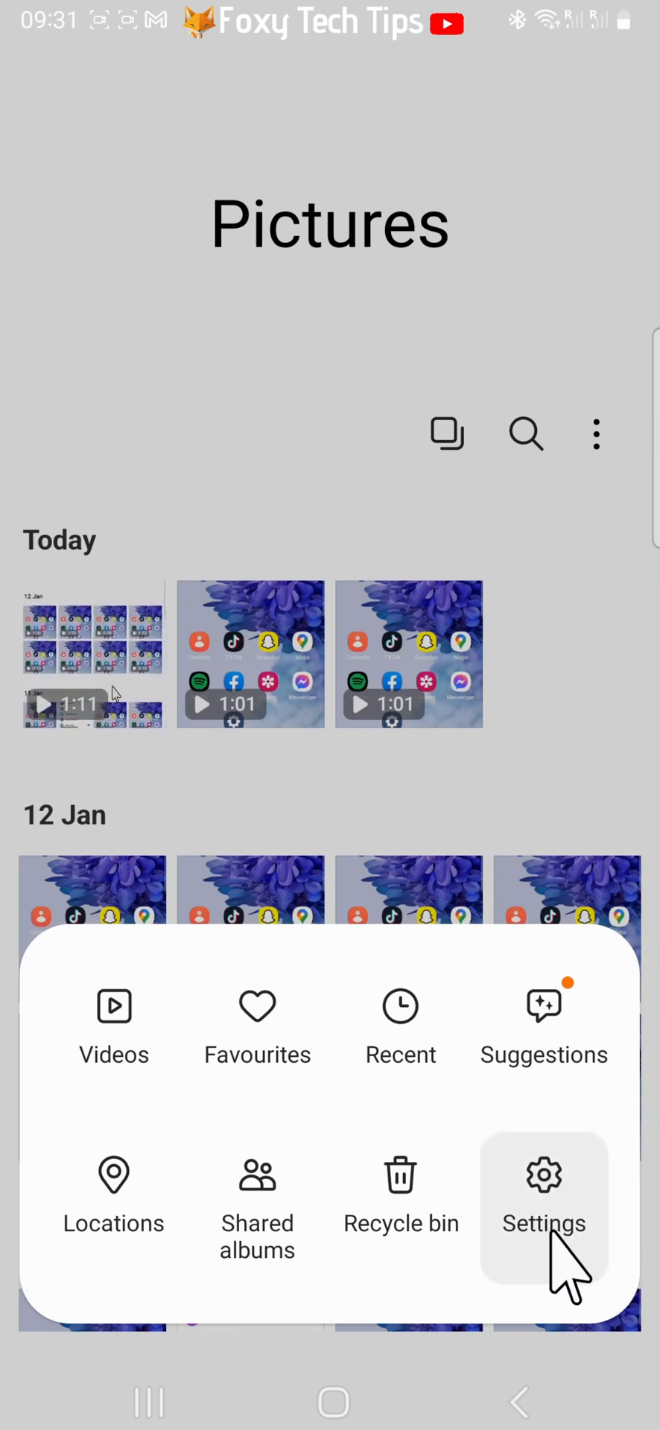
left_click(544, 1176)
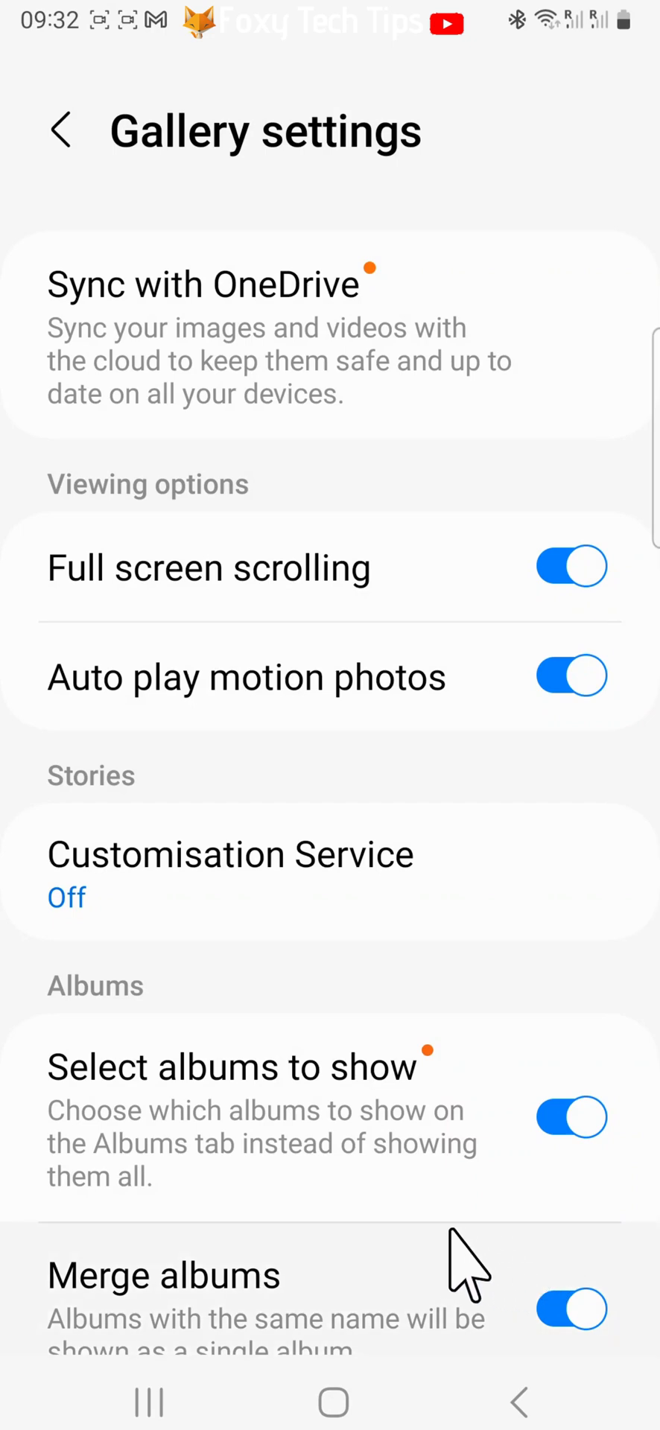
scroll("down", 3)
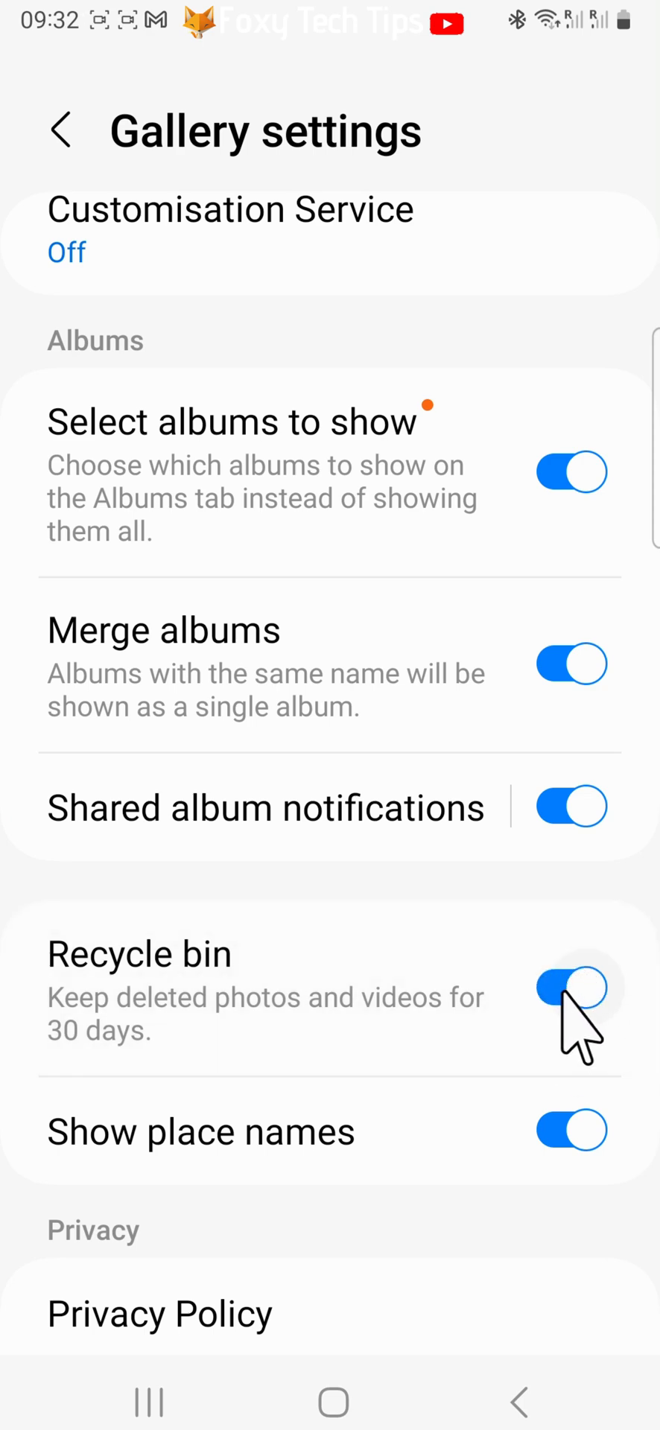
left_click(572, 989)
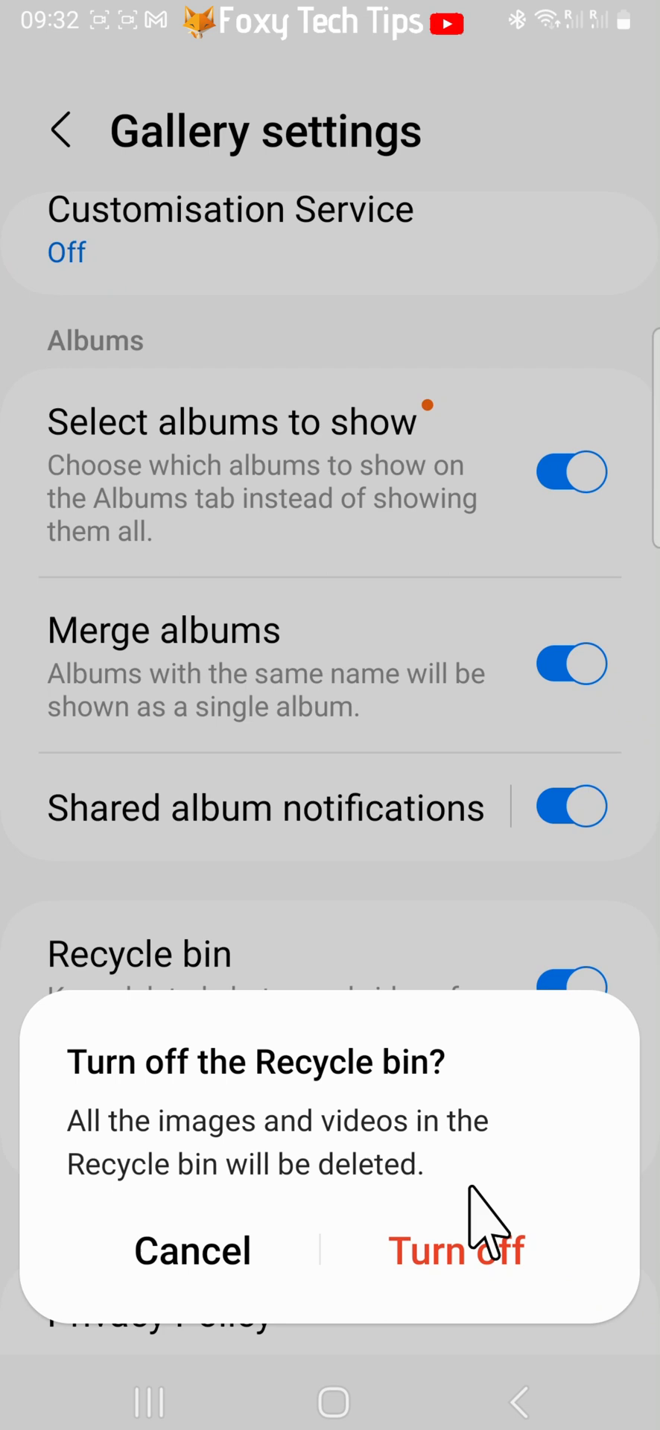
mouse_move(208, 1195)
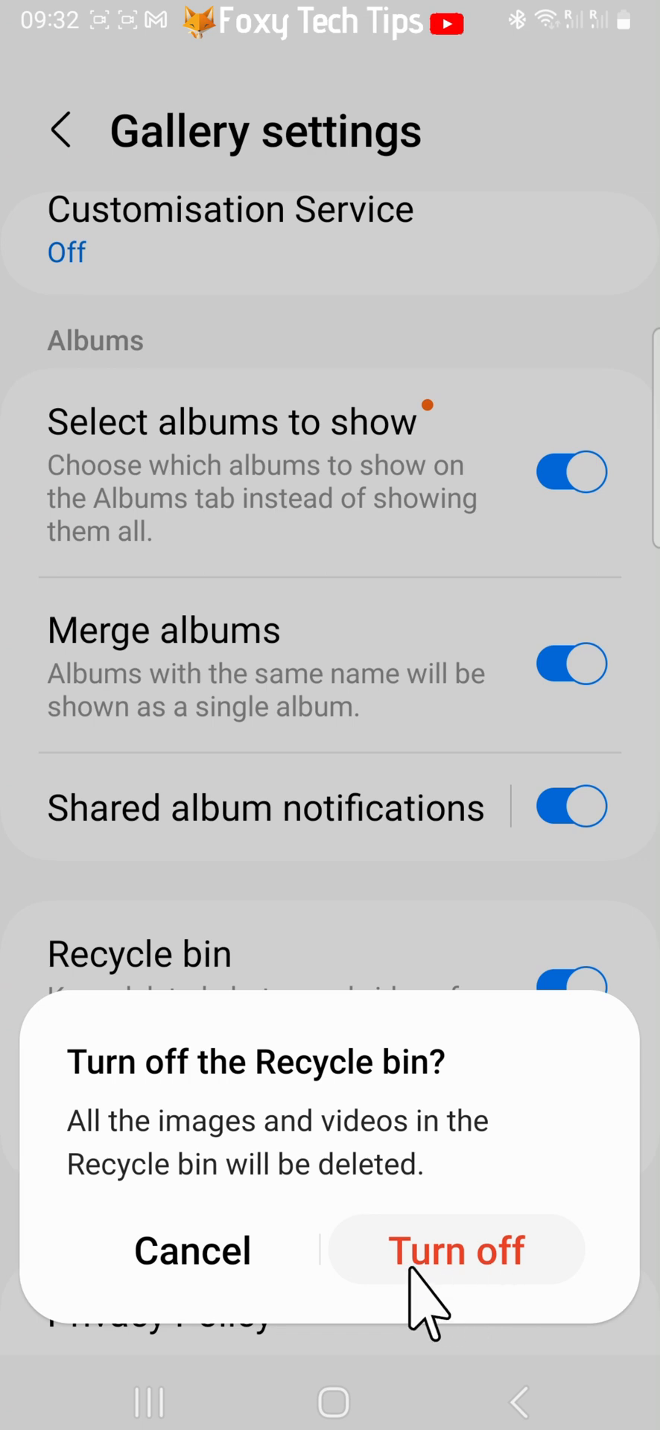
mouse_move(473, 1318)
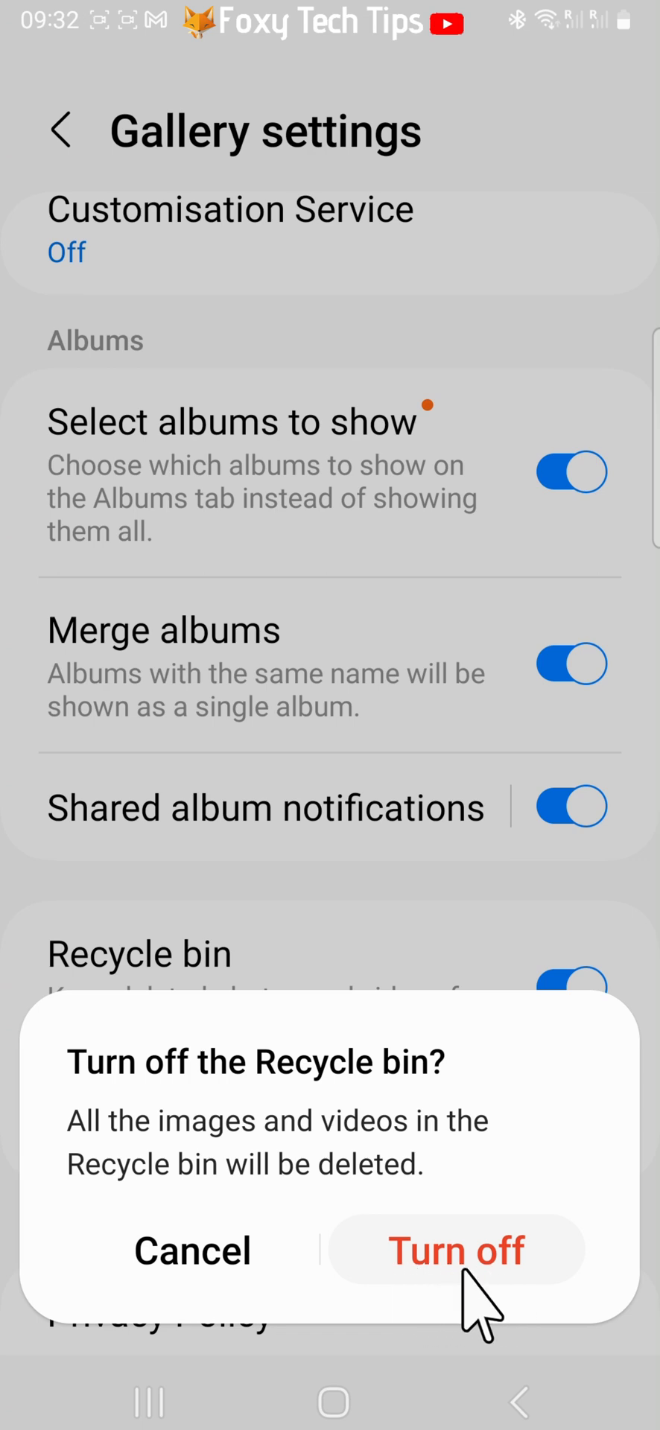
left_click(456, 1253)
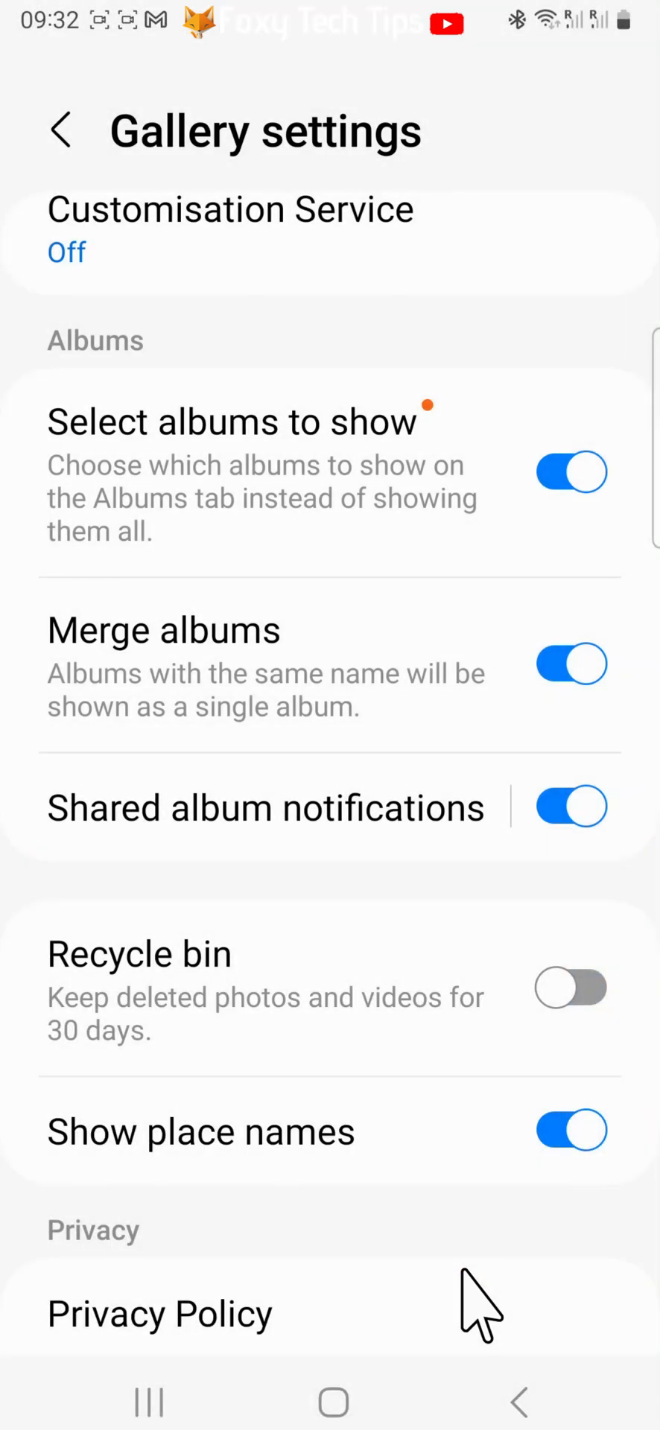
left_click(571, 1003)
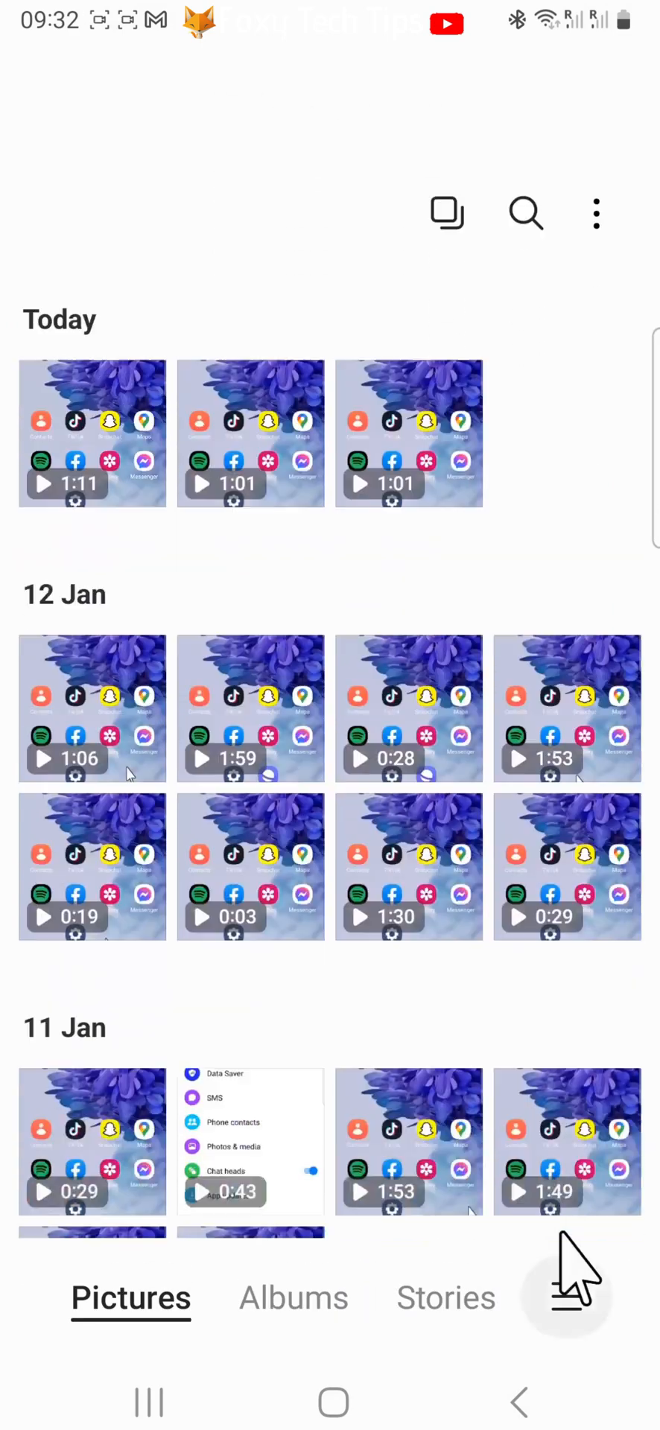
Check the Recycle bin, which now shows a 'Turn on the Recycle bin?' prompt.
scroll("down", 3)
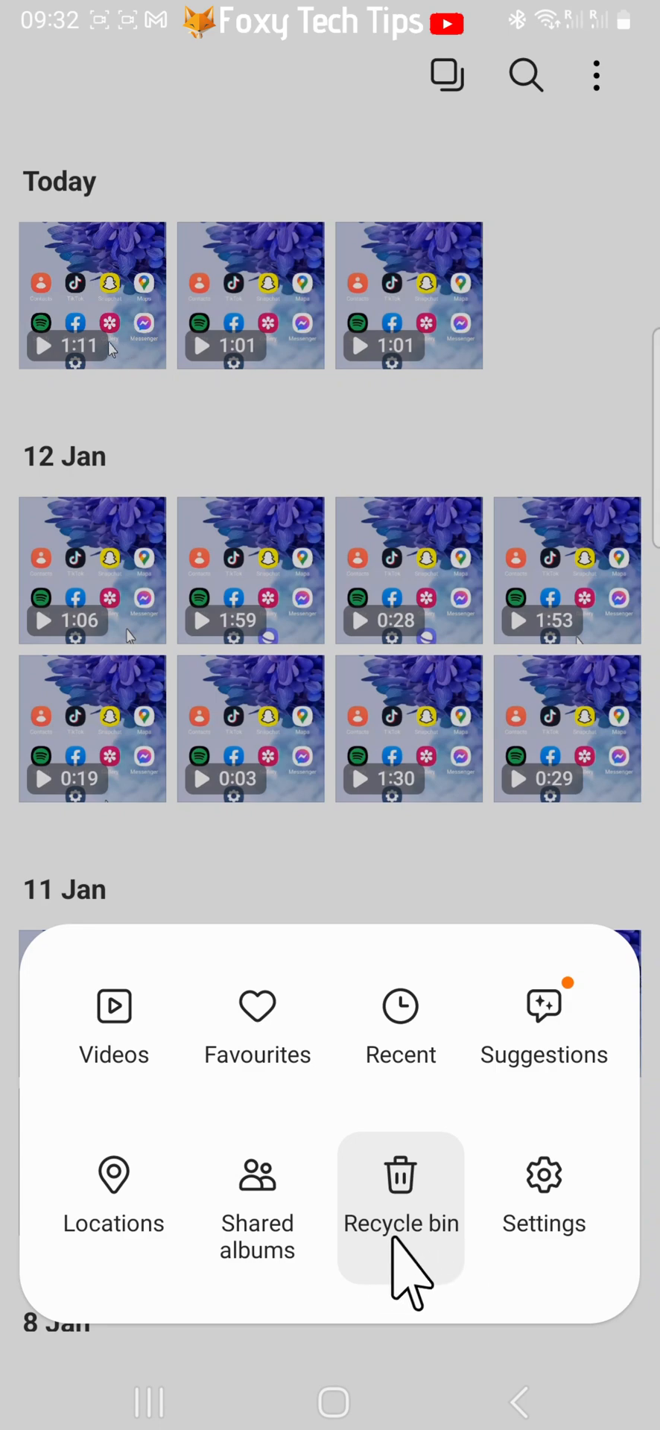
left_click(400, 1188)
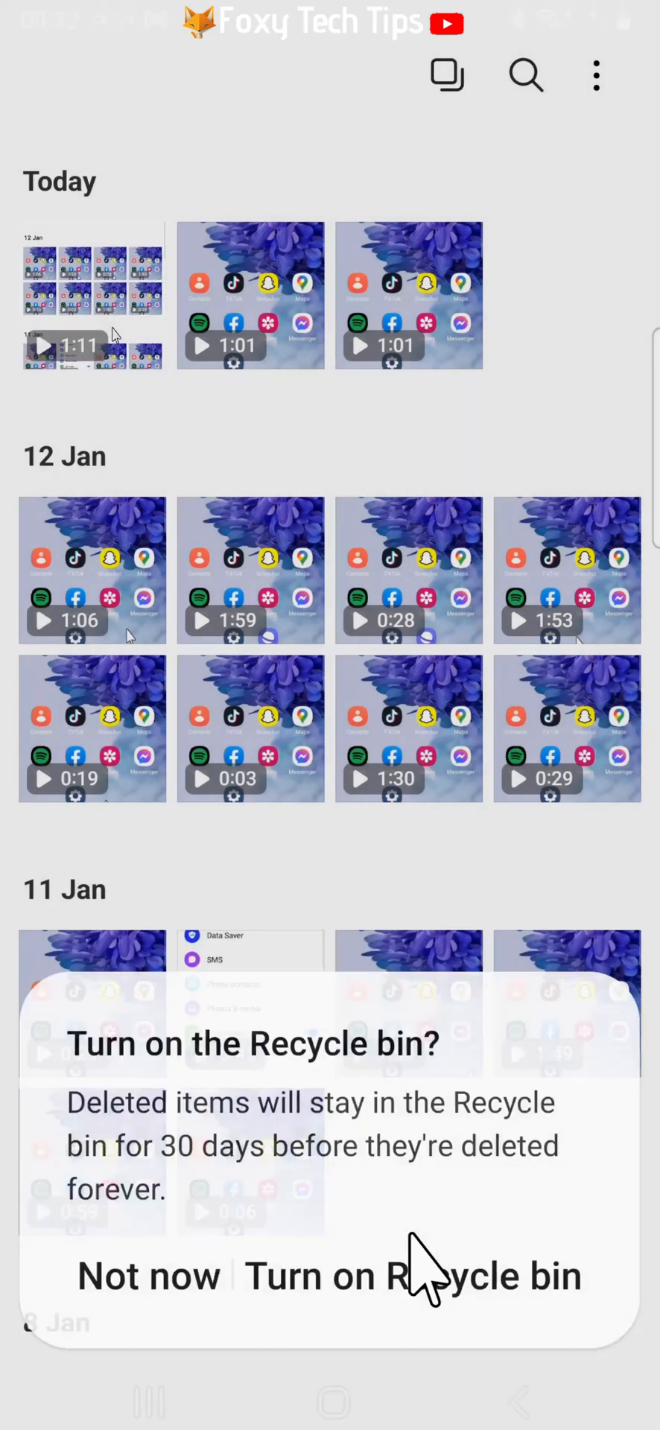